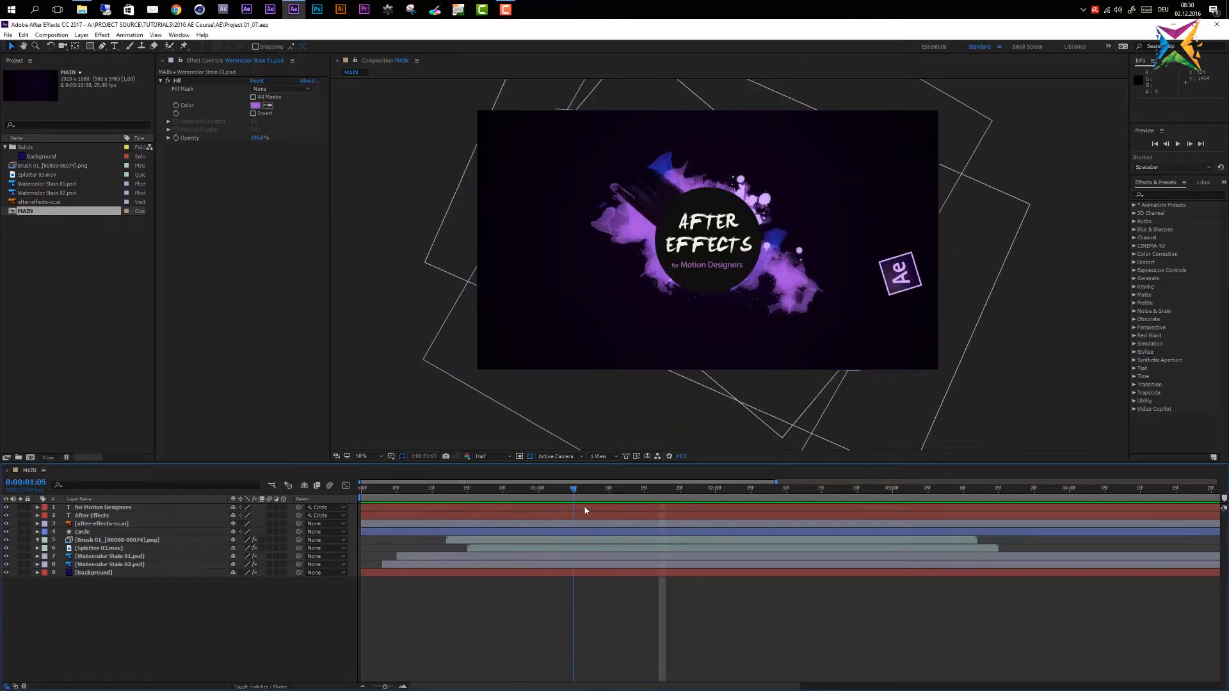
Move the MAIN timeline to about 0:00:03:05 to see the finished brush stroke and splatters.
{"action": "left_click", "coordinate": [891, 487]}
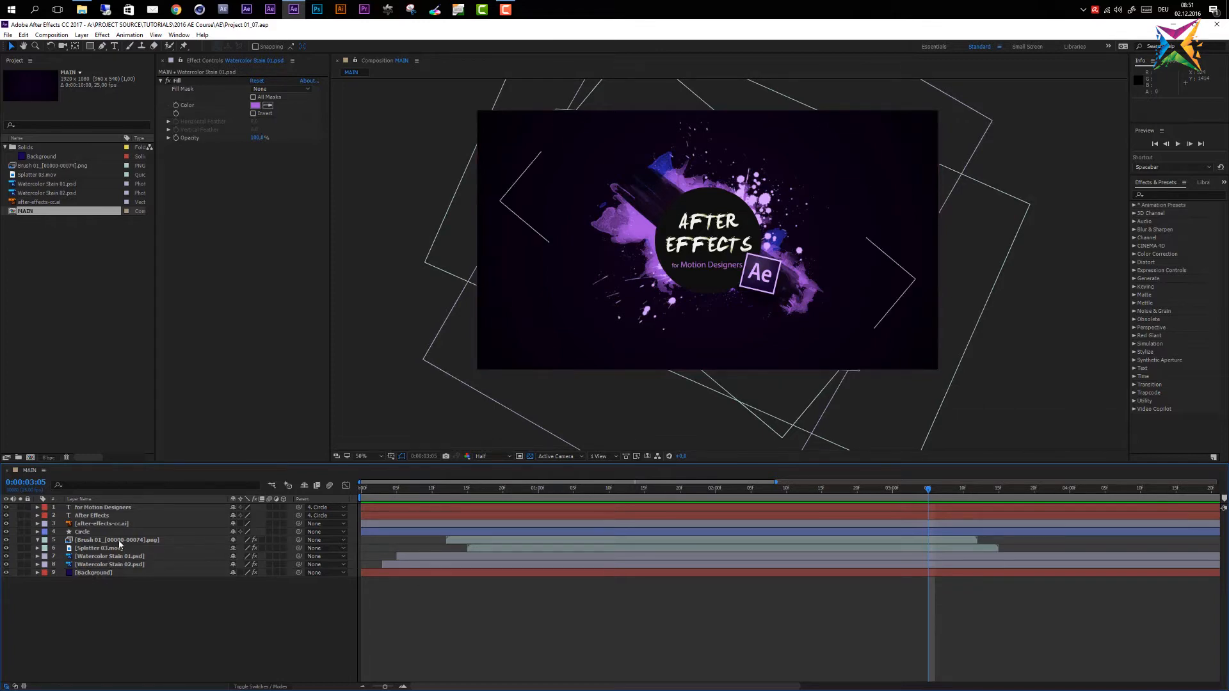
{"action": "mouse_move", "coordinate": [143, 542]}
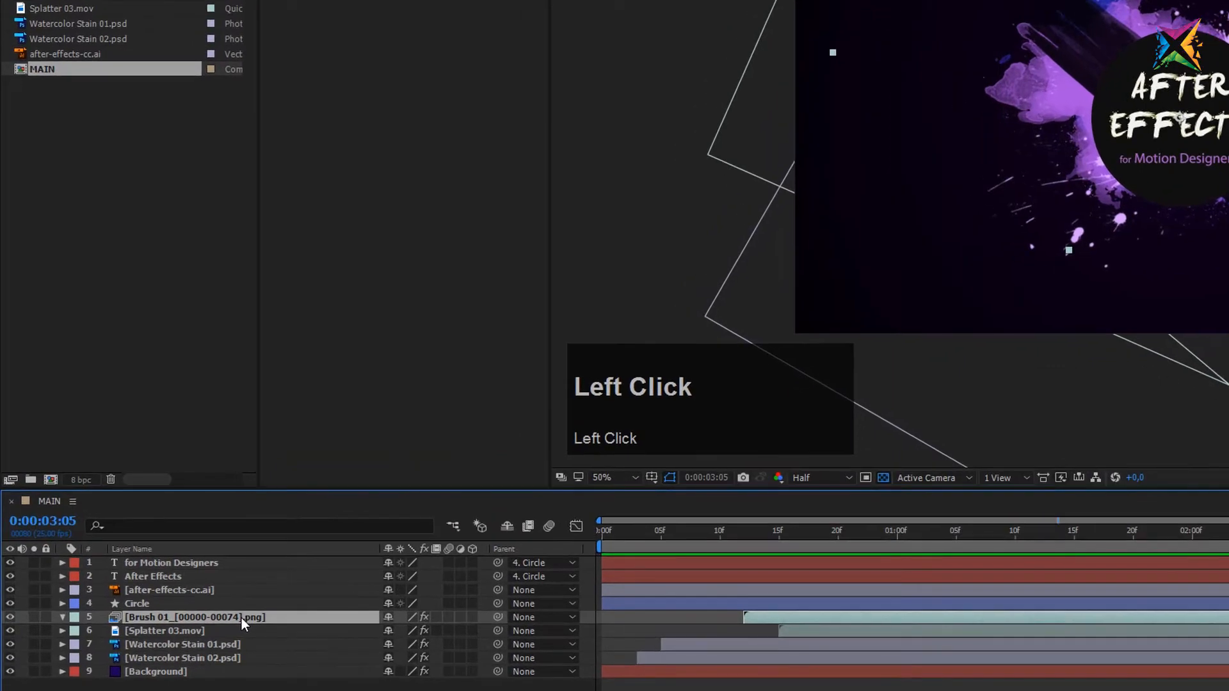
Enable Time Remapping on the Brush 01 layer from the Layer > Time menu.
{"action": "right_click", "coordinate": [192, 617]}
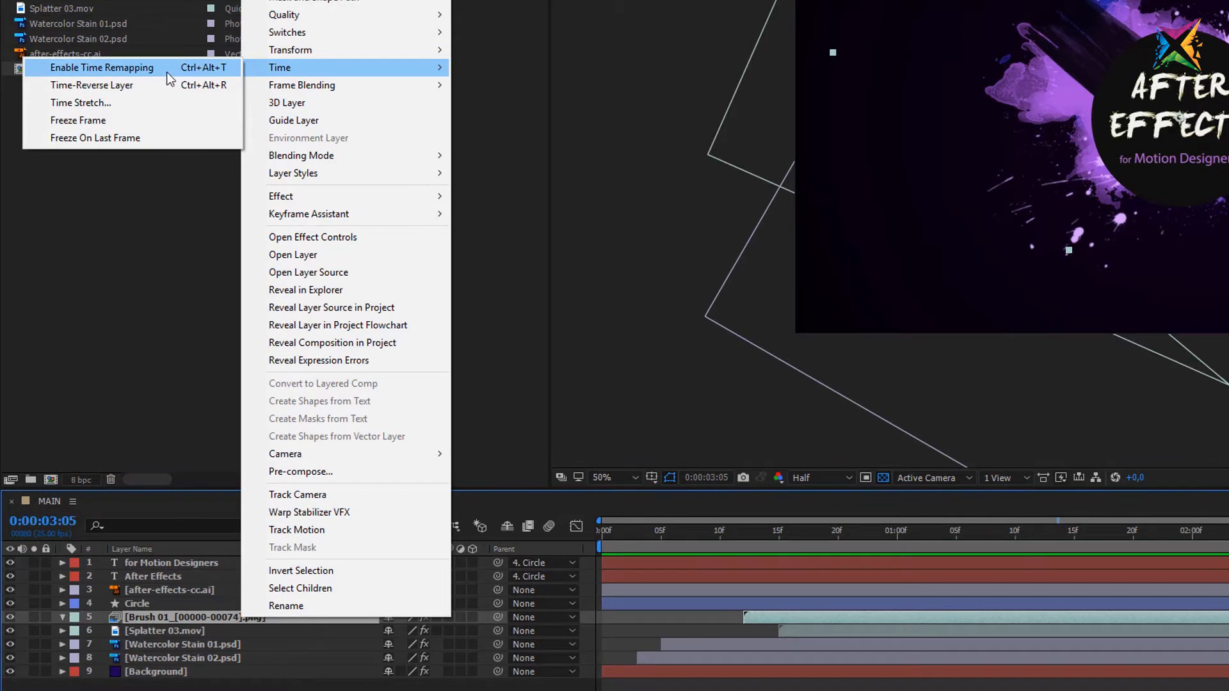
{"action": "mouse_move", "coordinate": [195, 81]}
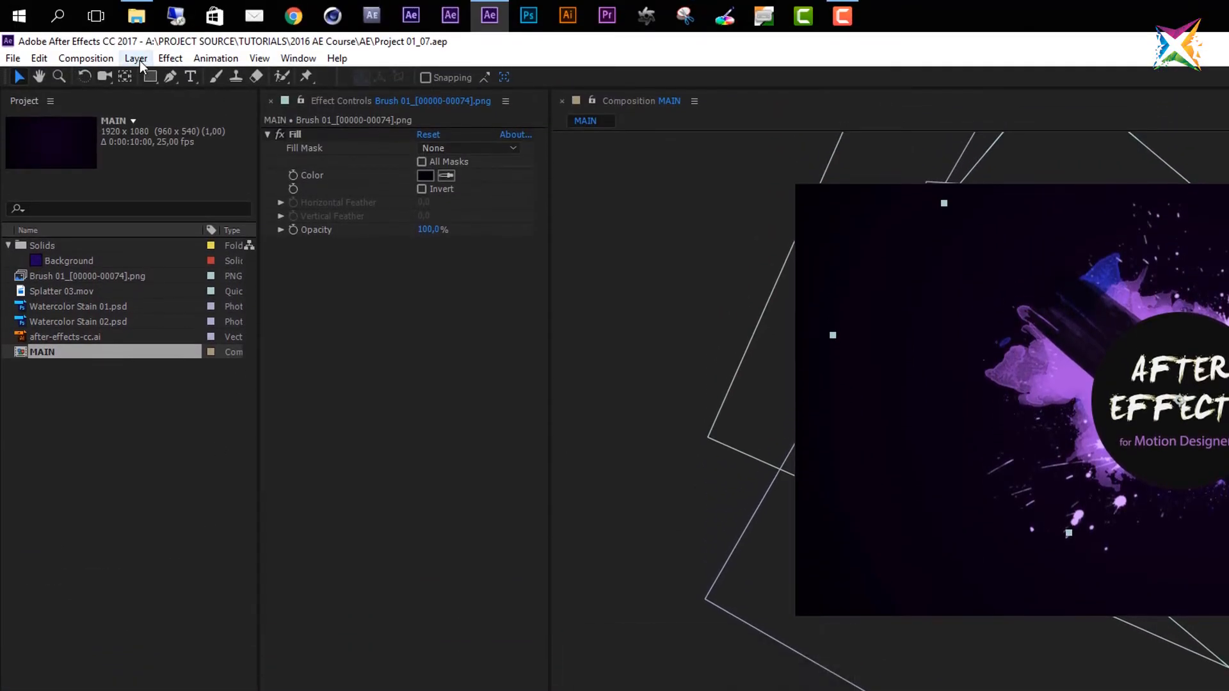
{"action": "left_click", "coordinate": [136, 58]}
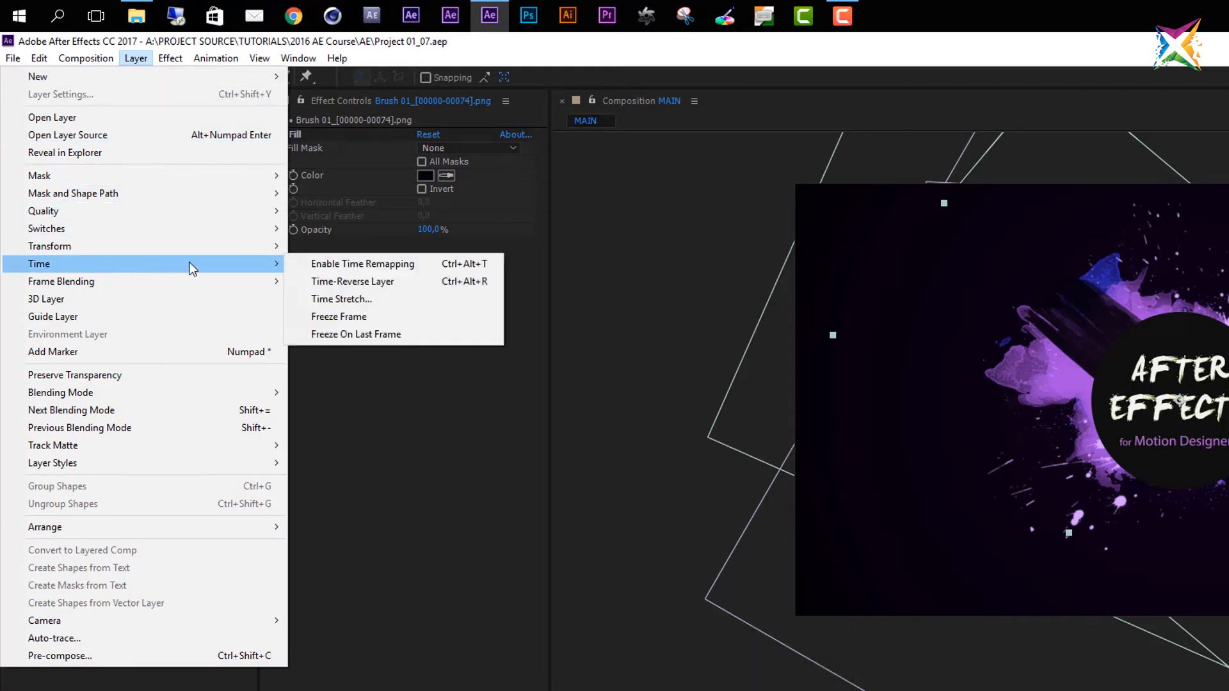
{"action": "mouse_move", "coordinate": [350, 264]}
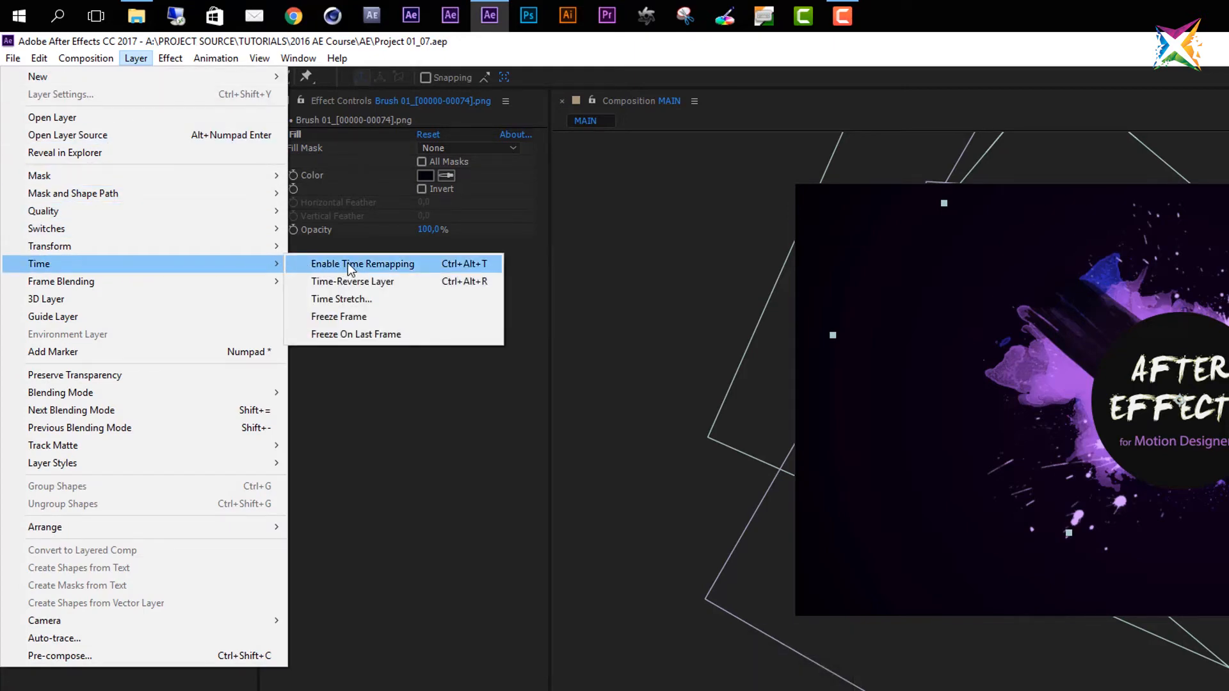
{"action": "left_click", "coordinate": [363, 263]}
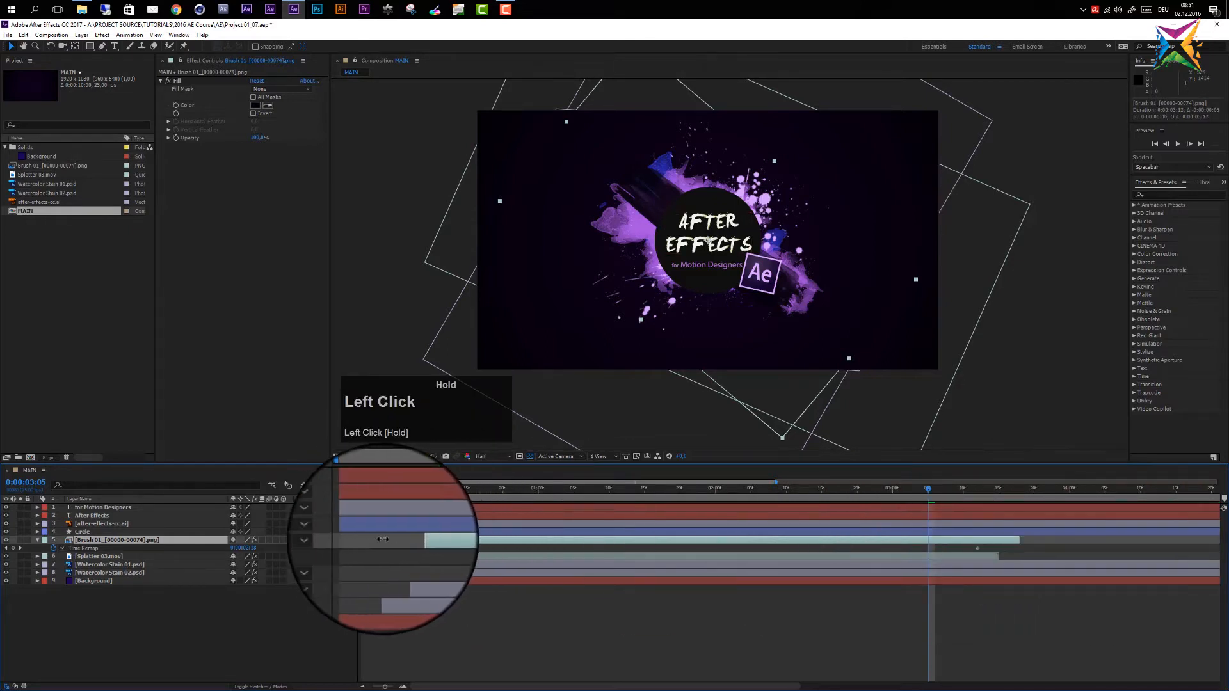
{"action": "key", "text": "ctrl+z"}
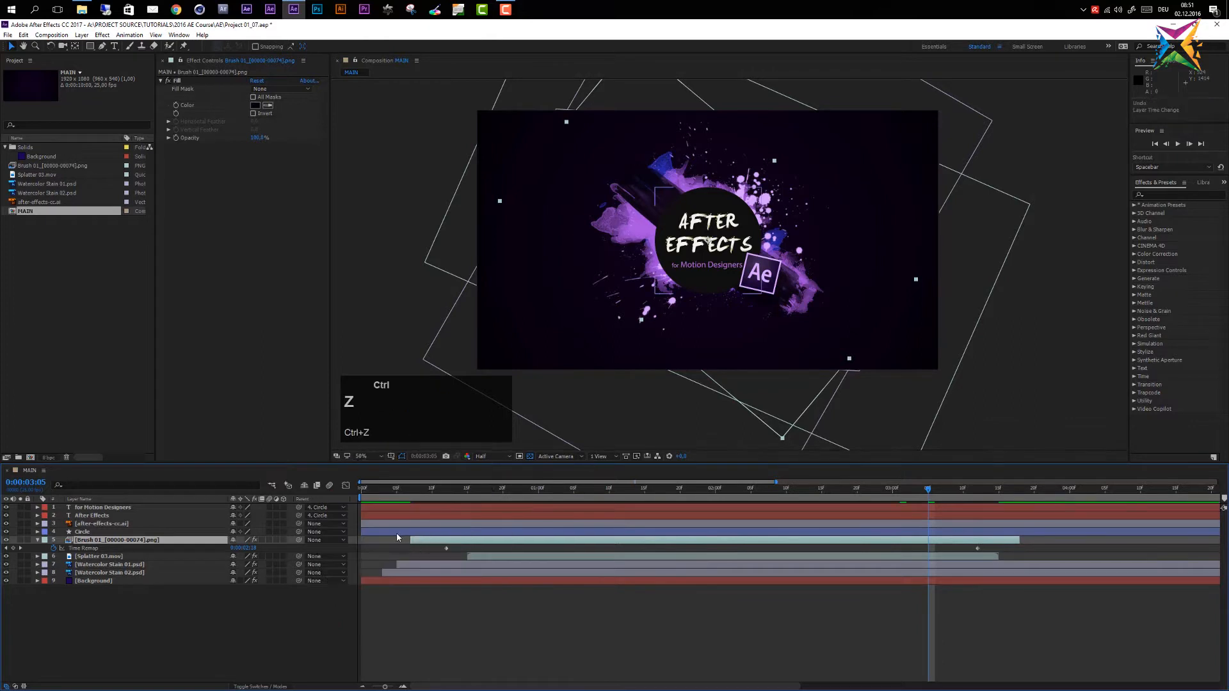
{"action": "left_click", "coordinate": [98, 556]}
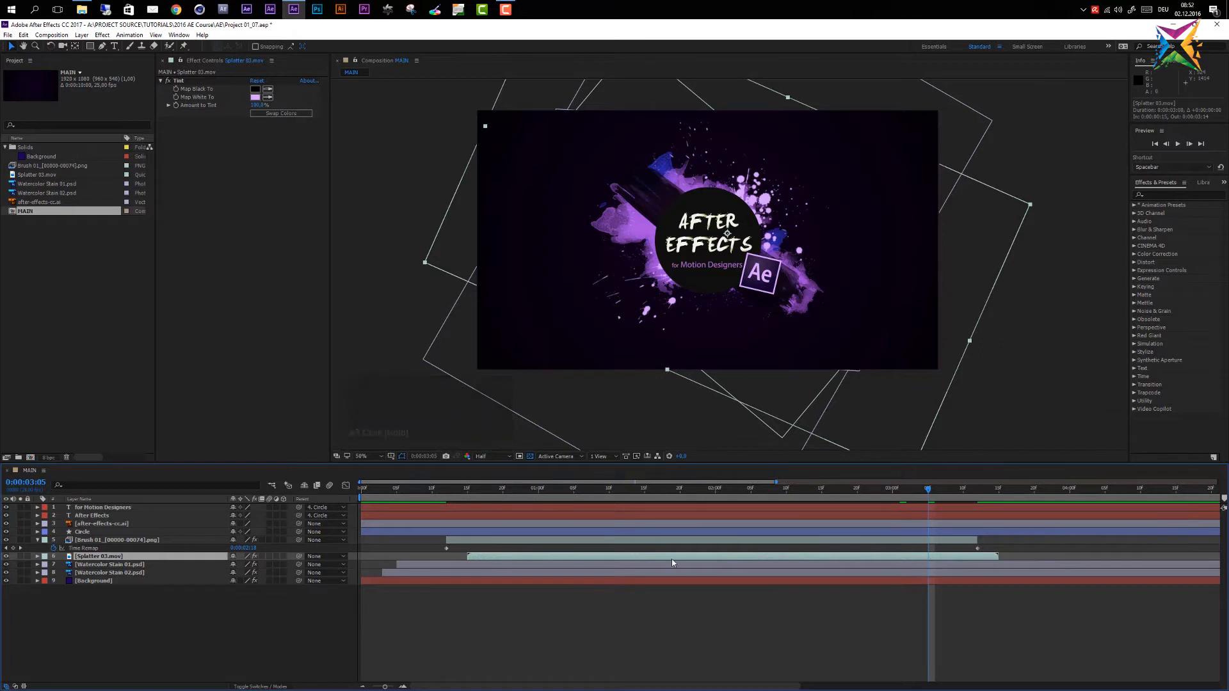
{"action": "left_click", "coordinate": [117, 539]}
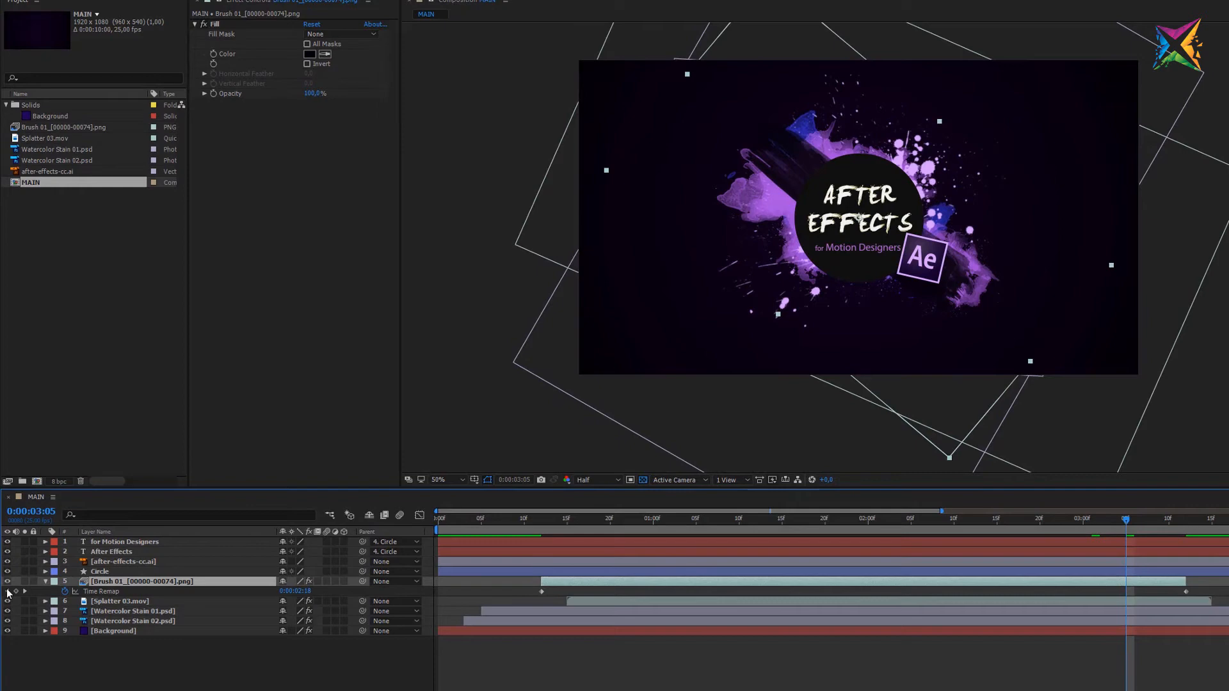
{"action": "mouse_move", "coordinate": [25, 586]}
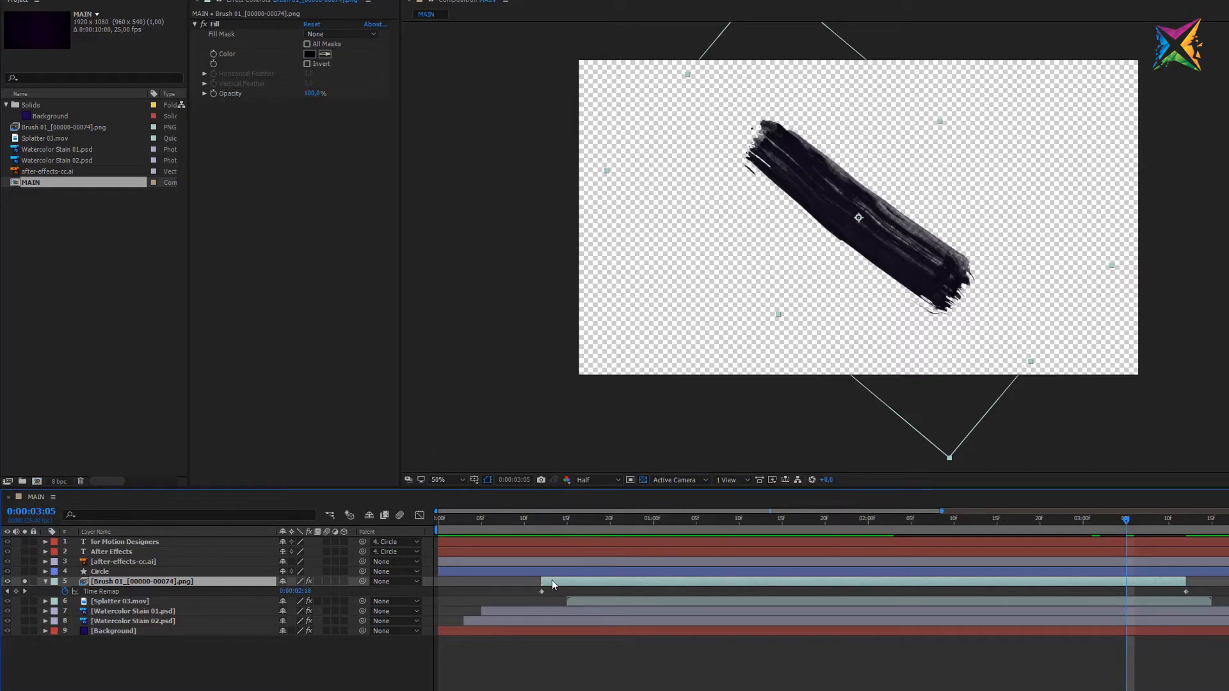
{"action": "mouse_move", "coordinate": [664, 592]}
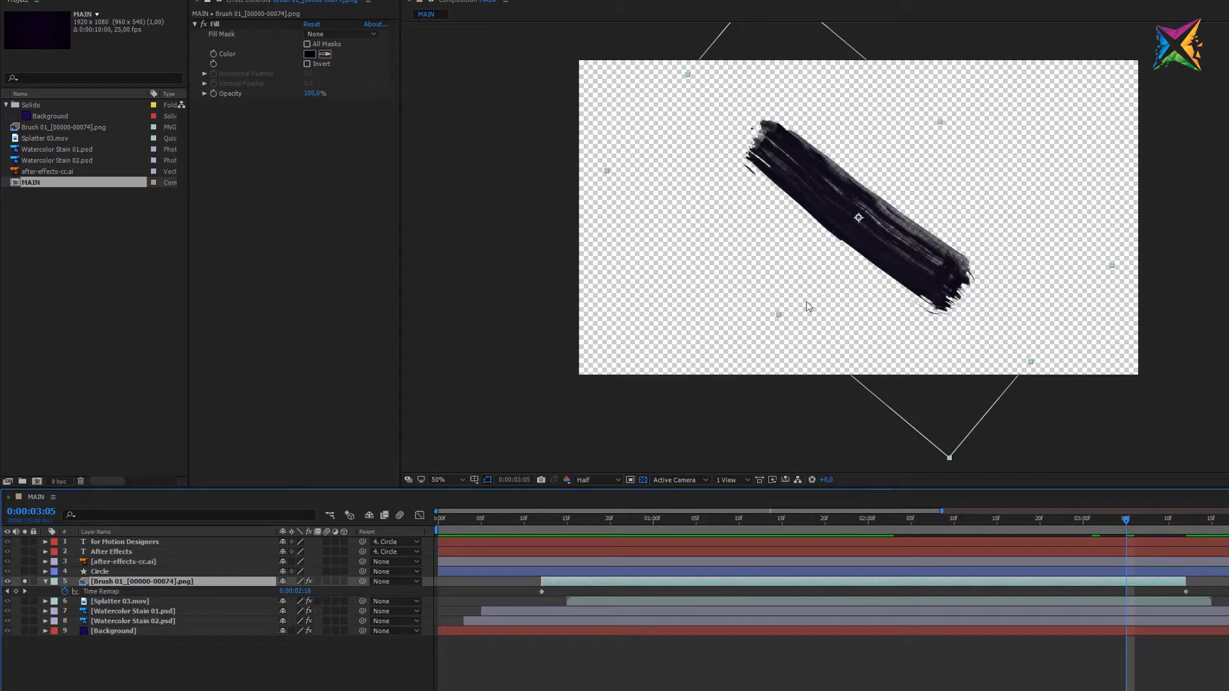
{"action": "mouse_move", "coordinate": [538, 521]}
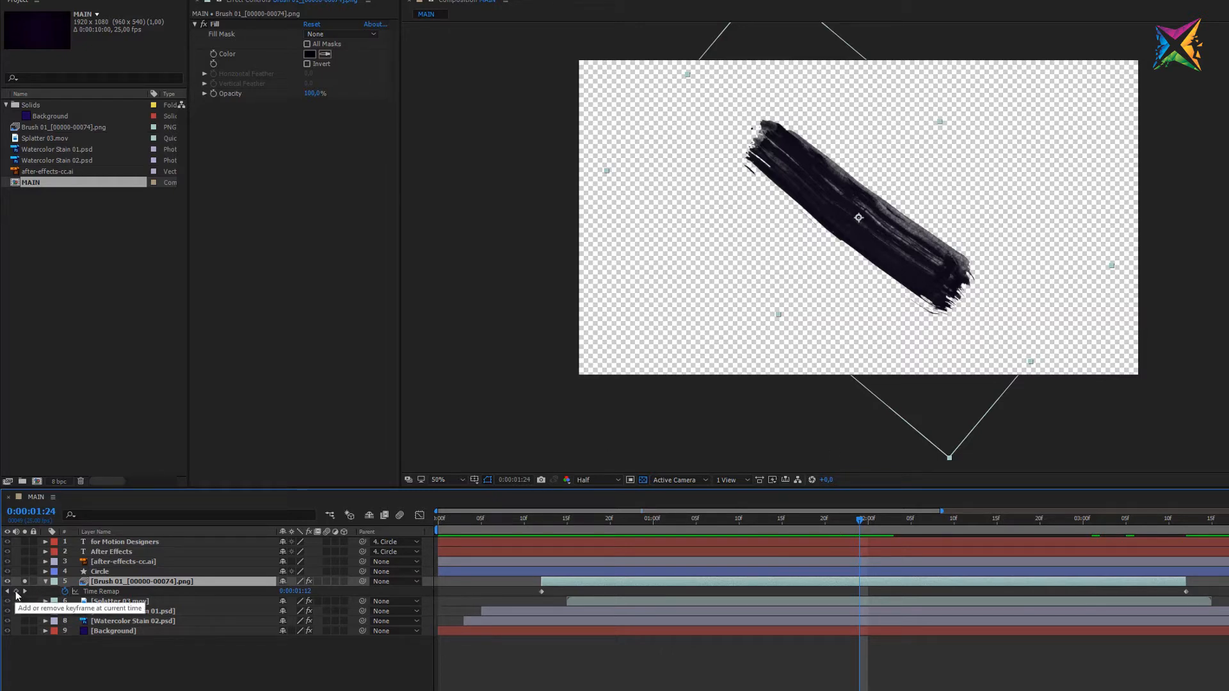
Add a Time Remap keyframe on Brush 01, move it to about 0:24, and check the result.
{"action": "left_click", "coordinate": [15, 591]}
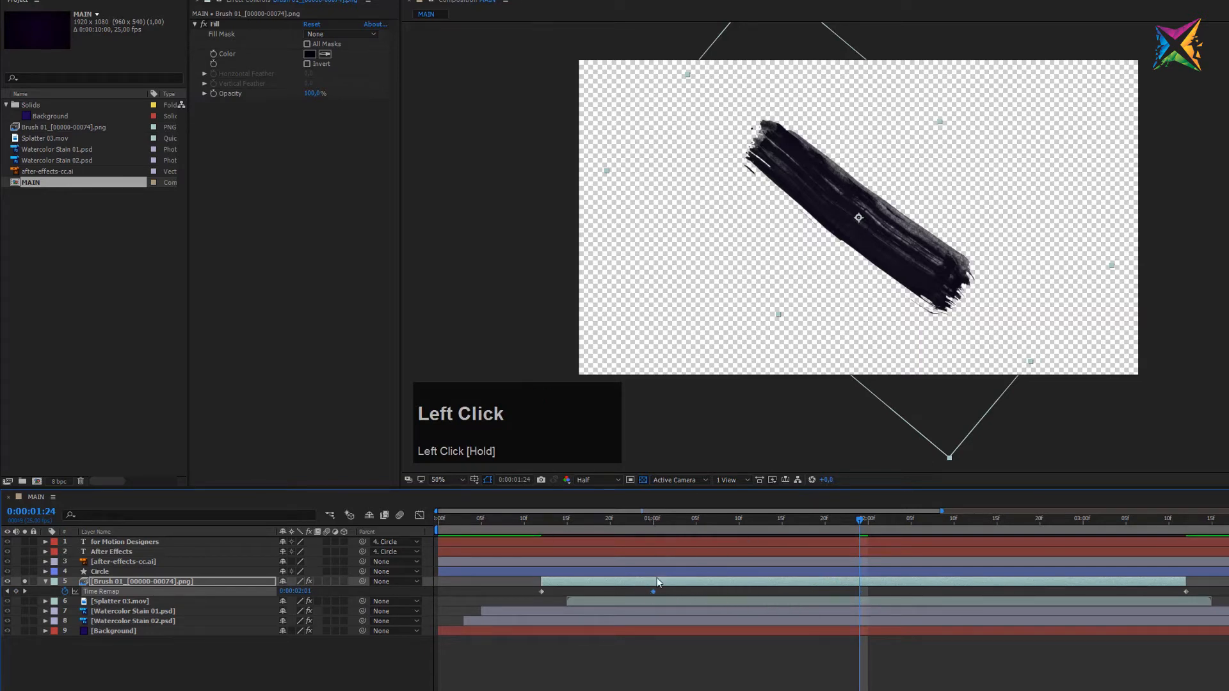
{"action": "left_click", "coordinate": [539, 518]}
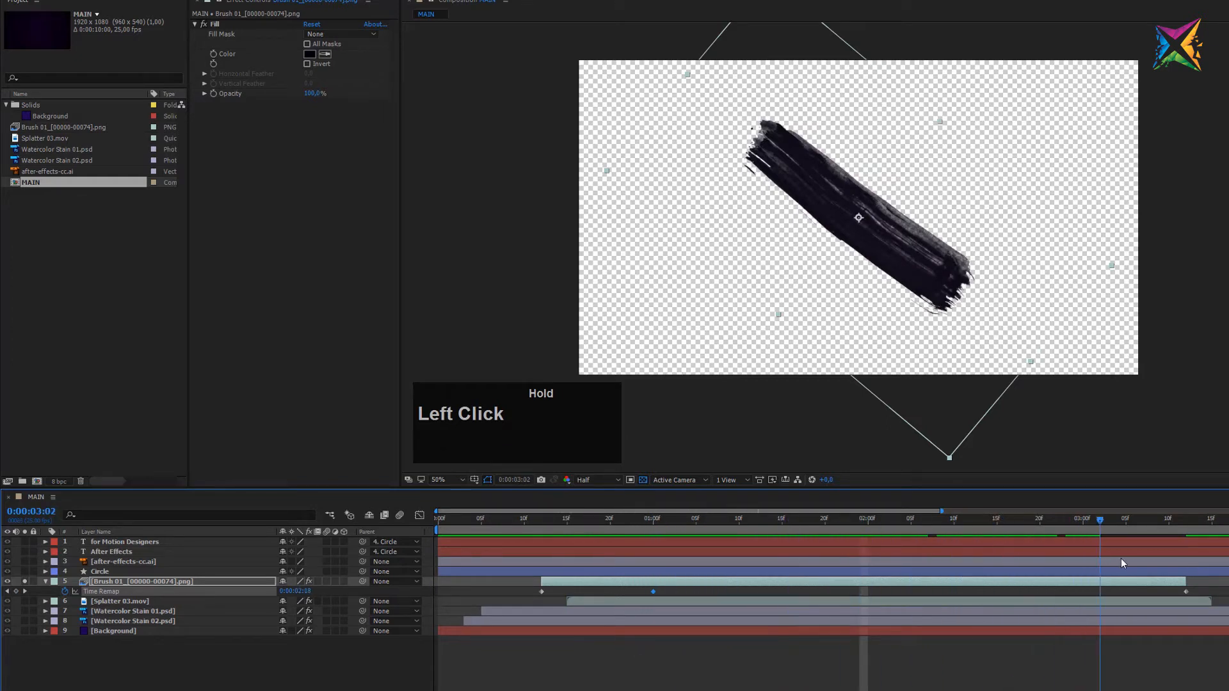
{"action": "left_click", "coordinate": [833, 518]}
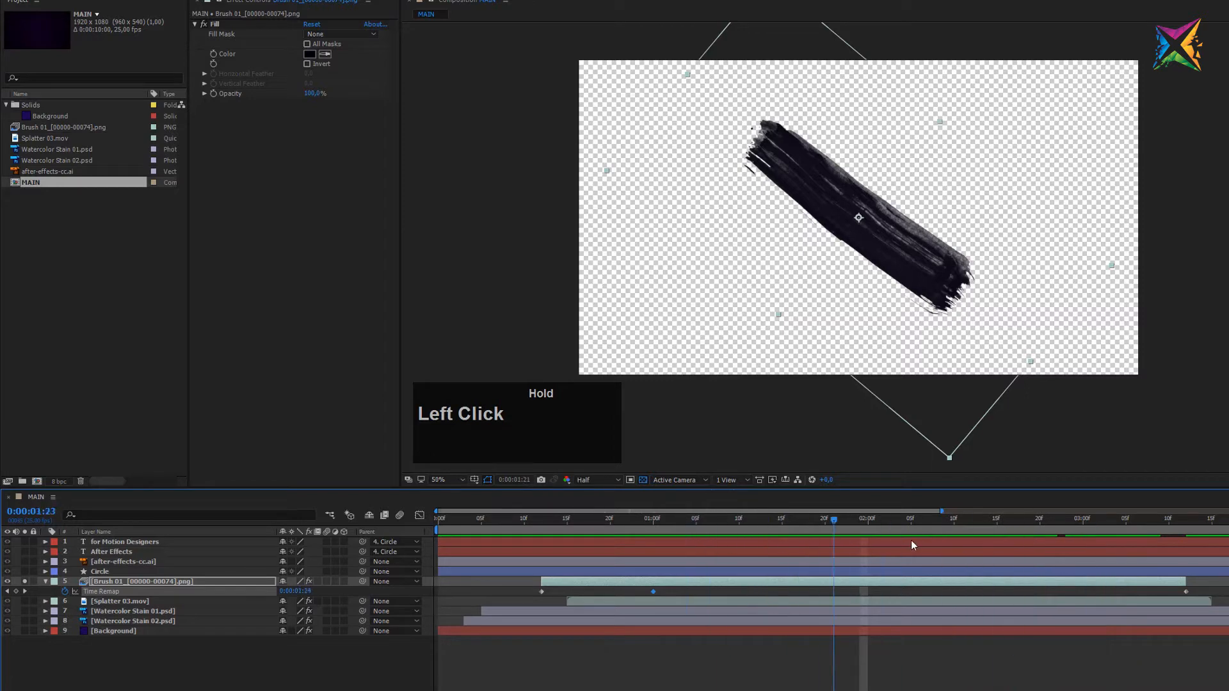
{"action": "left_click", "coordinate": [878, 519]}
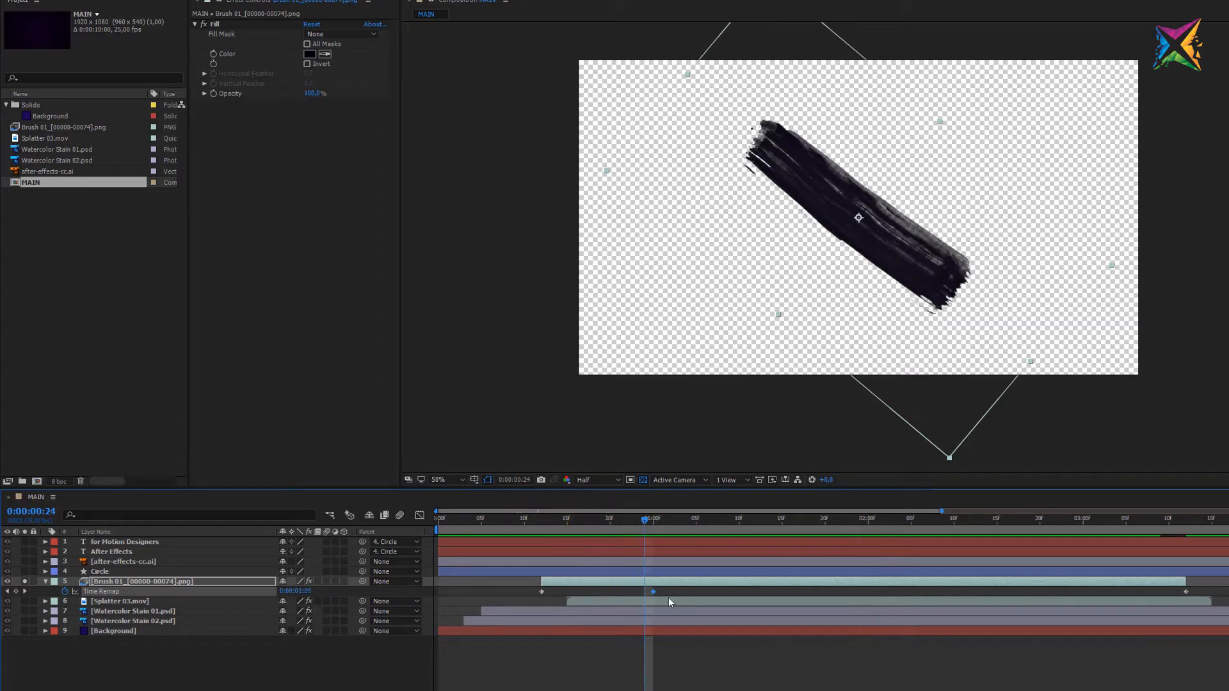
{"action": "mouse_move", "coordinate": [631, 573]}
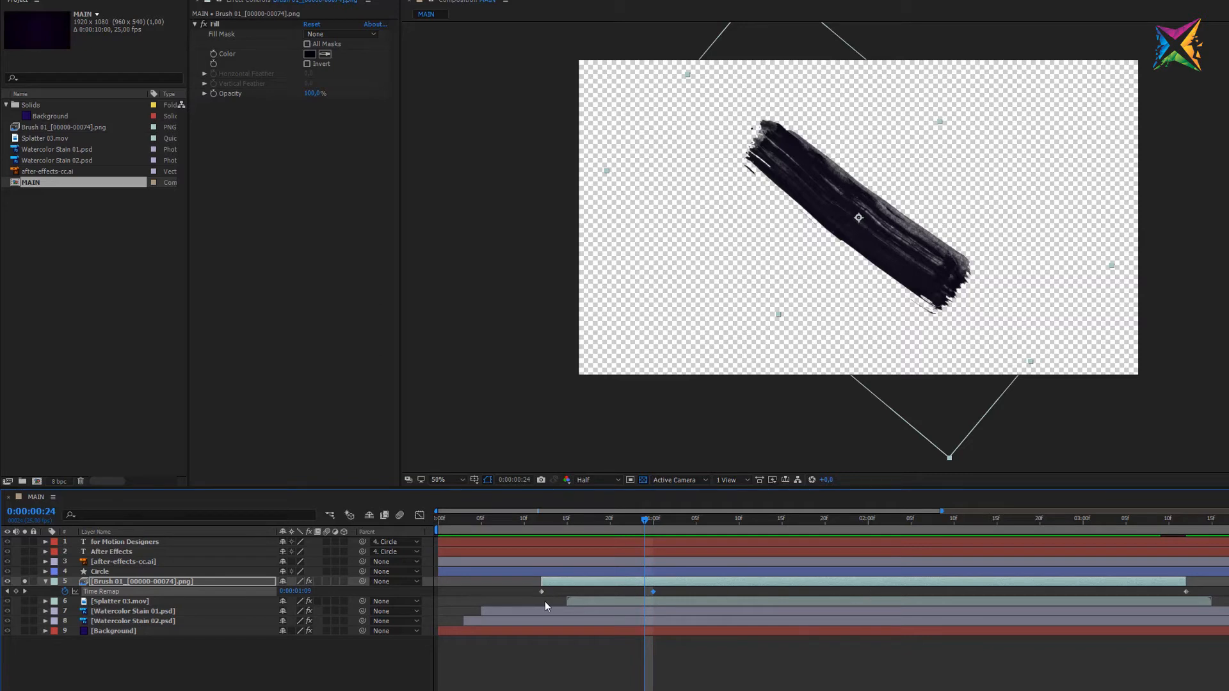
{"action": "mouse_move", "coordinate": [825, 588]}
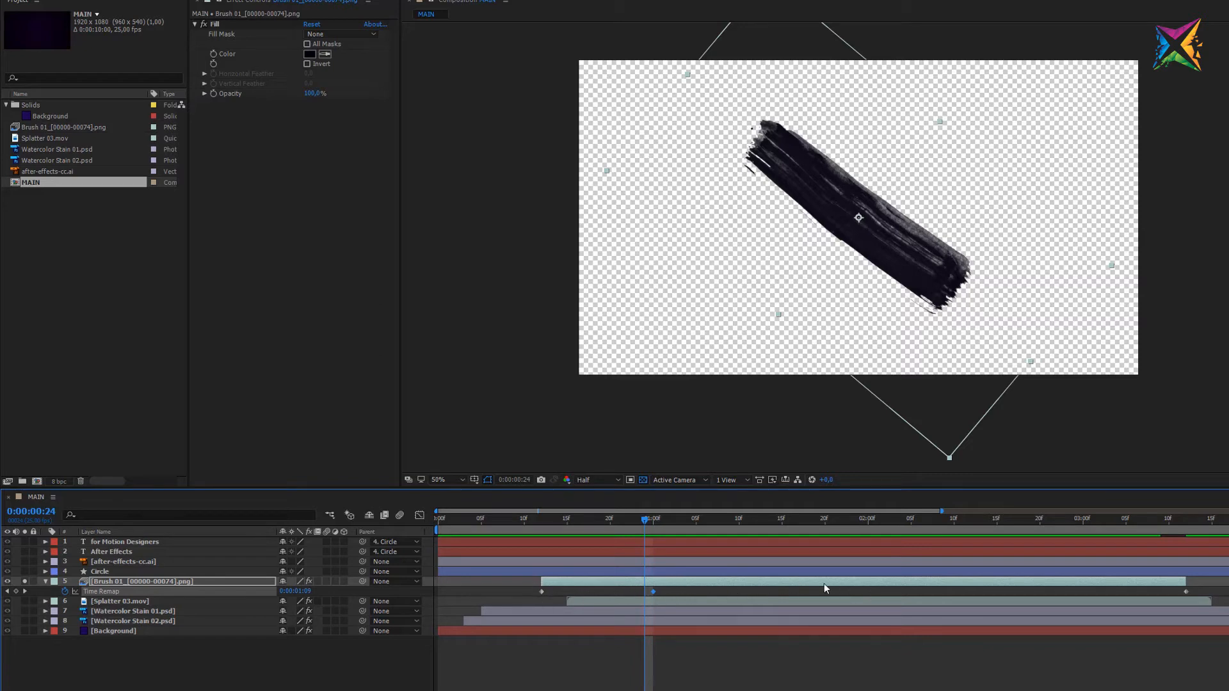
{"action": "mouse_move", "coordinate": [652, 581]}
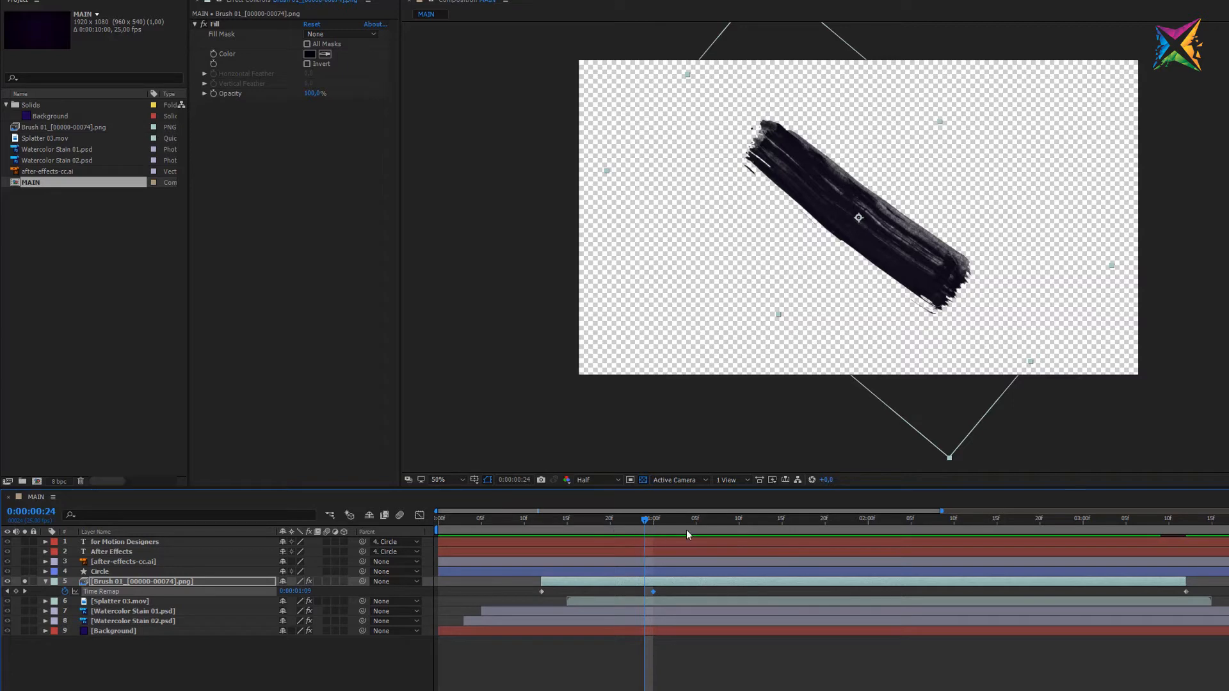
Jump to different times to preview Brush 01's stroke drawing out gradually.
{"action": "left_click", "coordinate": [654, 596]}
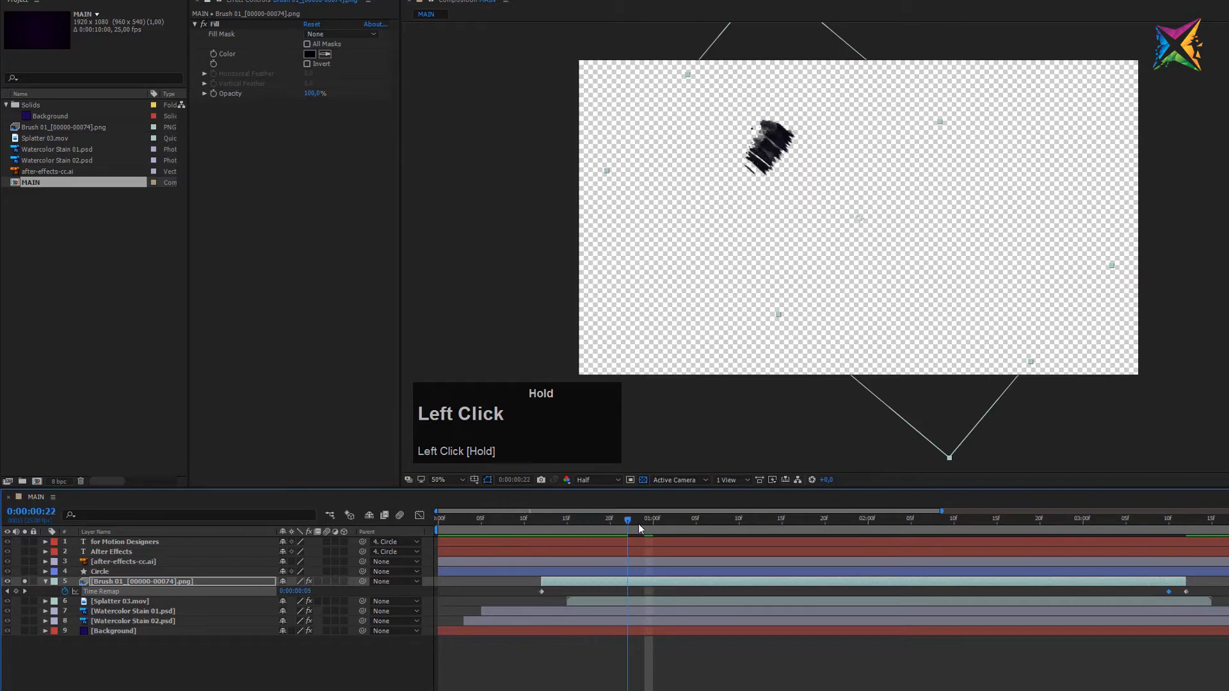
{"action": "left_click", "coordinate": [908, 518]}
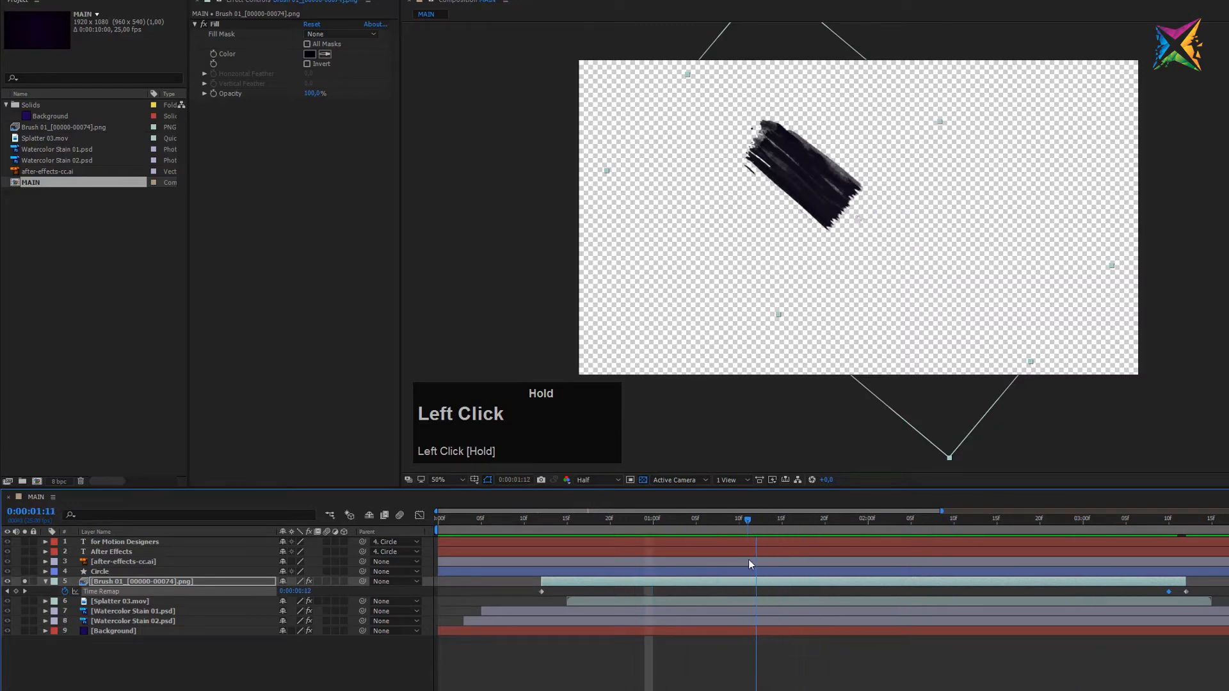
Jump to a new time to review Brush 01's nearly complete stroke.
{"action": "left_click", "coordinate": [790, 519]}
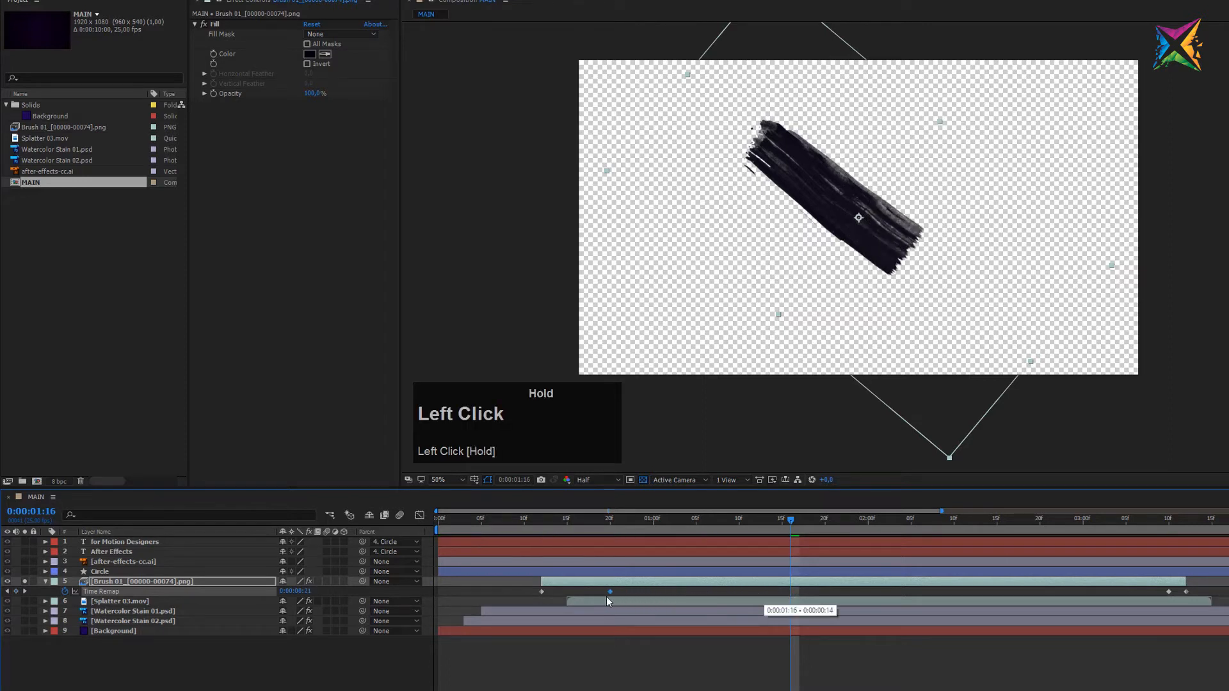
{"action": "mouse_move", "coordinate": [540, 530]}
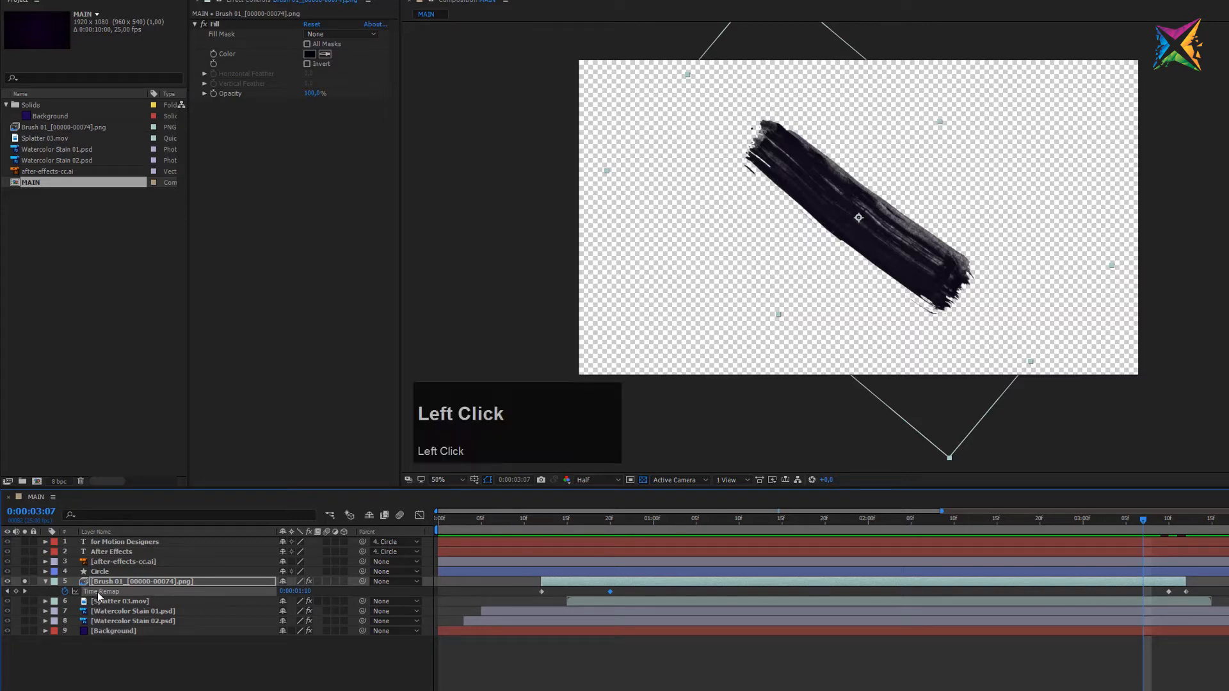
Delete Brush 01's Time Remap property along with its keyframes.
{"action": "key", "text": "Delete"}
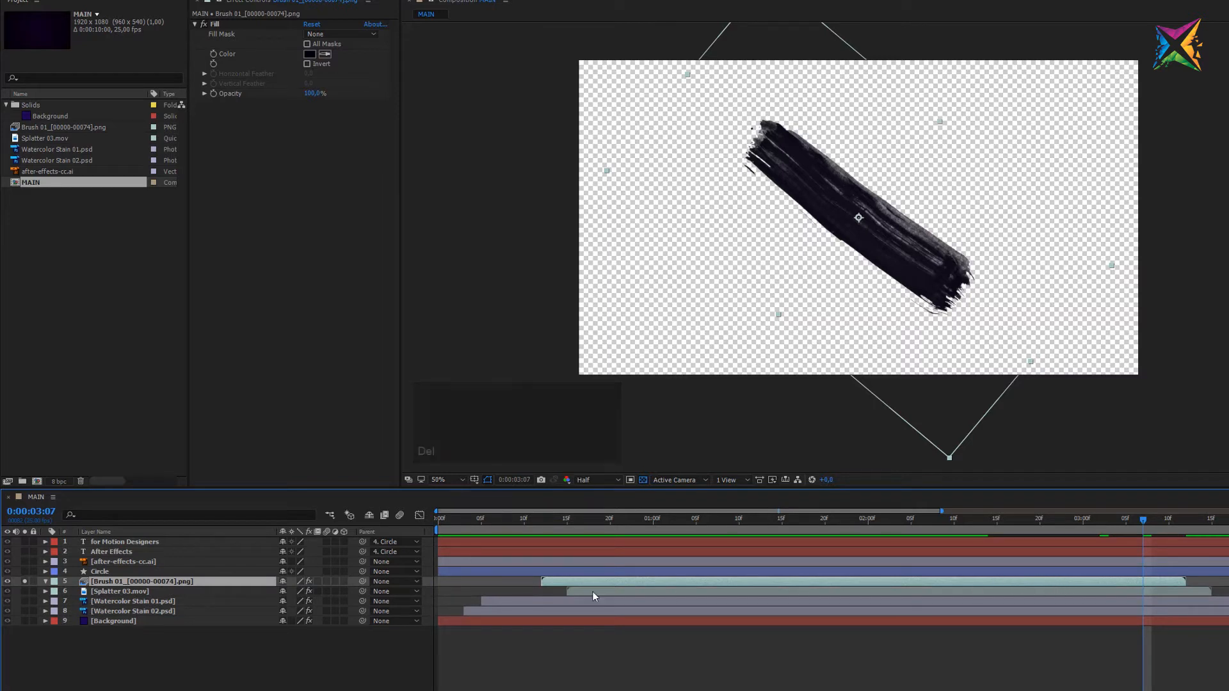
{"action": "mouse_move", "coordinate": [1166, 582]}
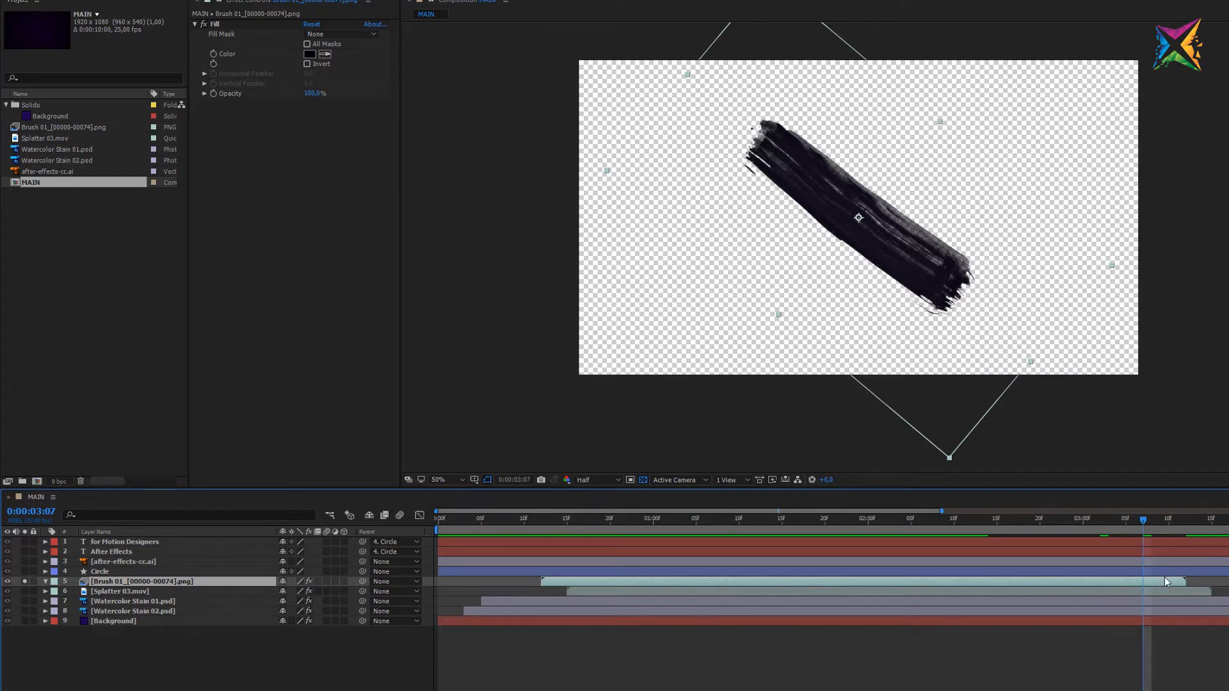
{"action": "mouse_move", "coordinate": [547, 555]}
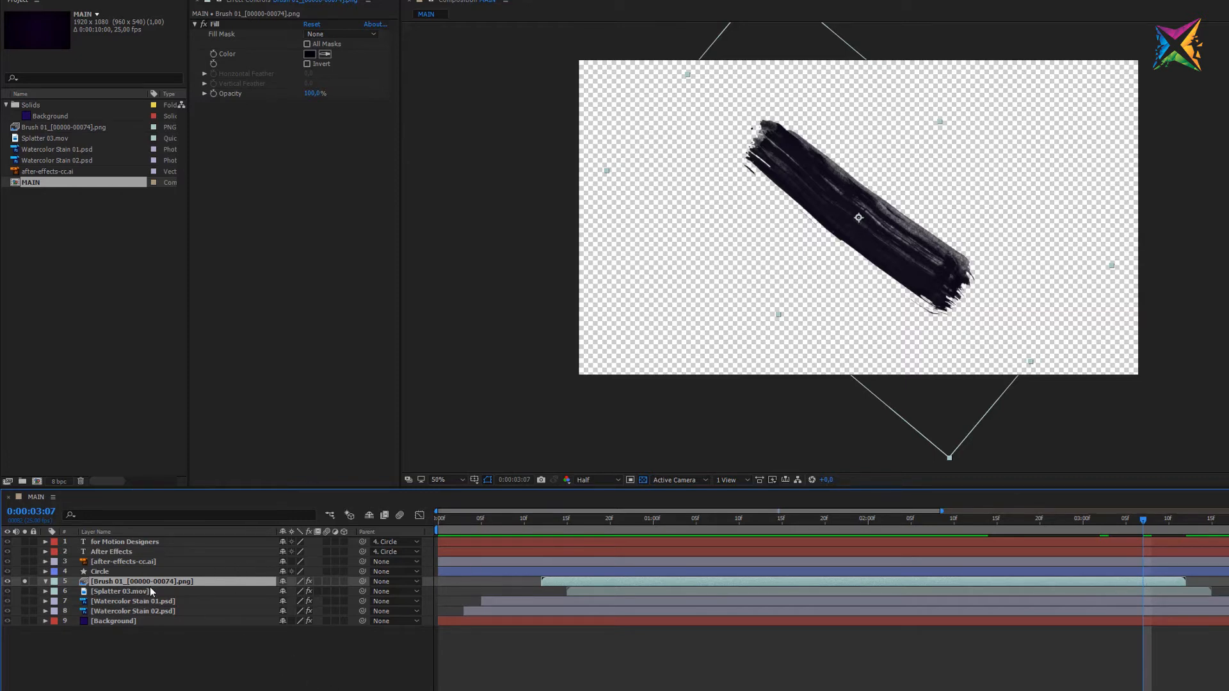
{"action": "right_click", "coordinate": [141, 584]}
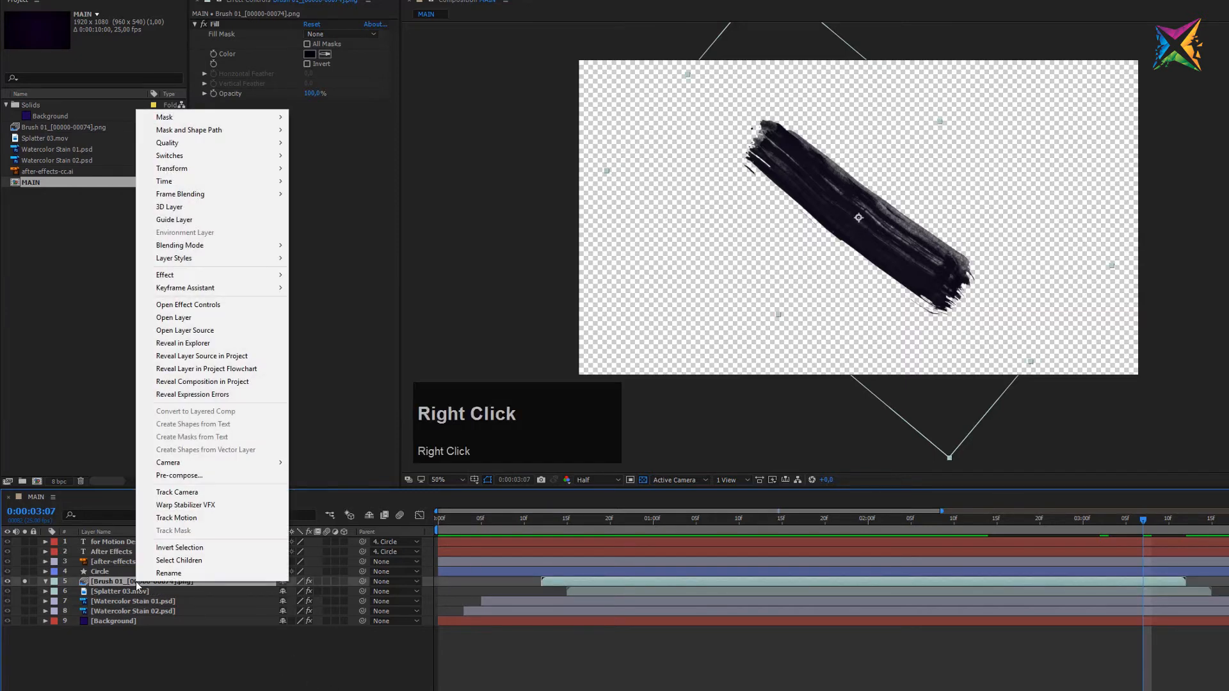
{"action": "mouse_move", "coordinate": [164, 182]}
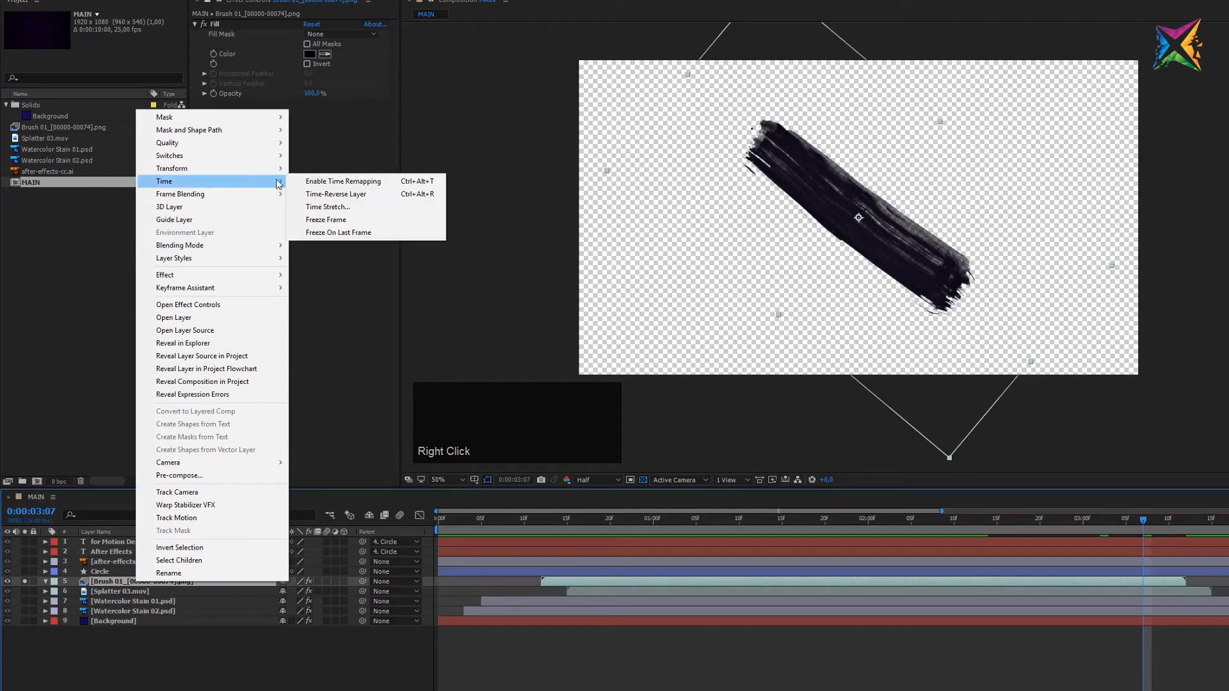
{"action": "mouse_move", "coordinate": [337, 194]}
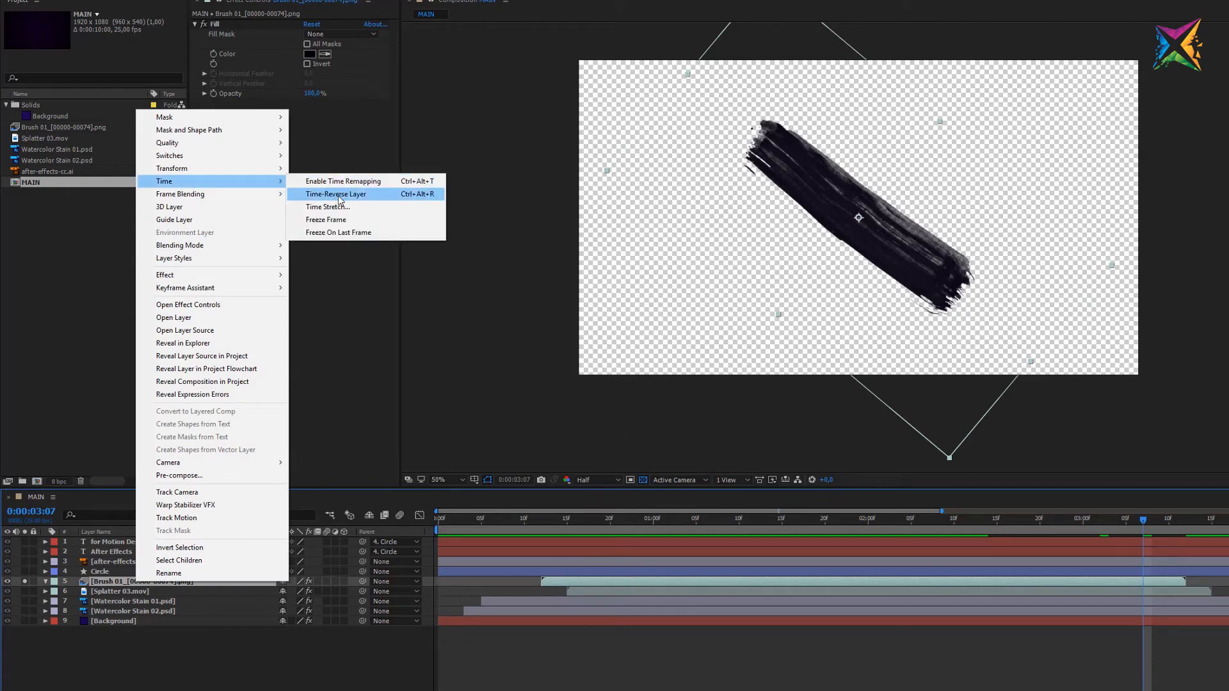
{"action": "mouse_move", "coordinate": [356, 196]}
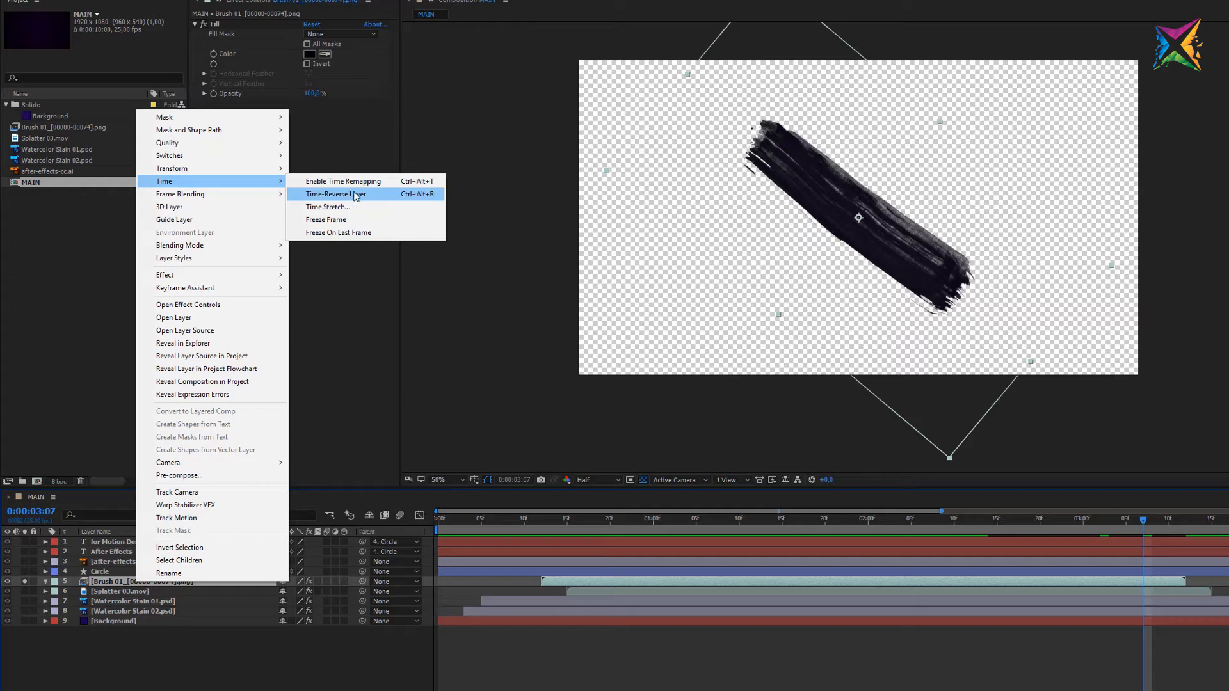
{"action": "left_click", "coordinate": [336, 193]}
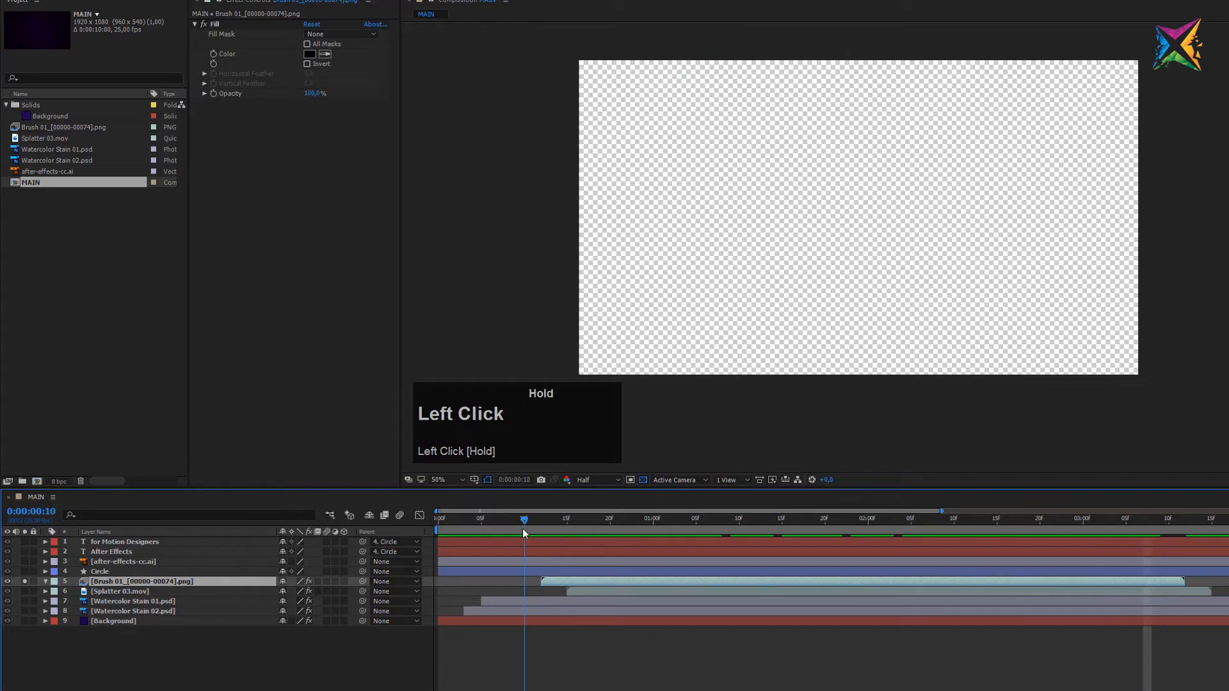
{"action": "left_click", "coordinate": [764, 518]}
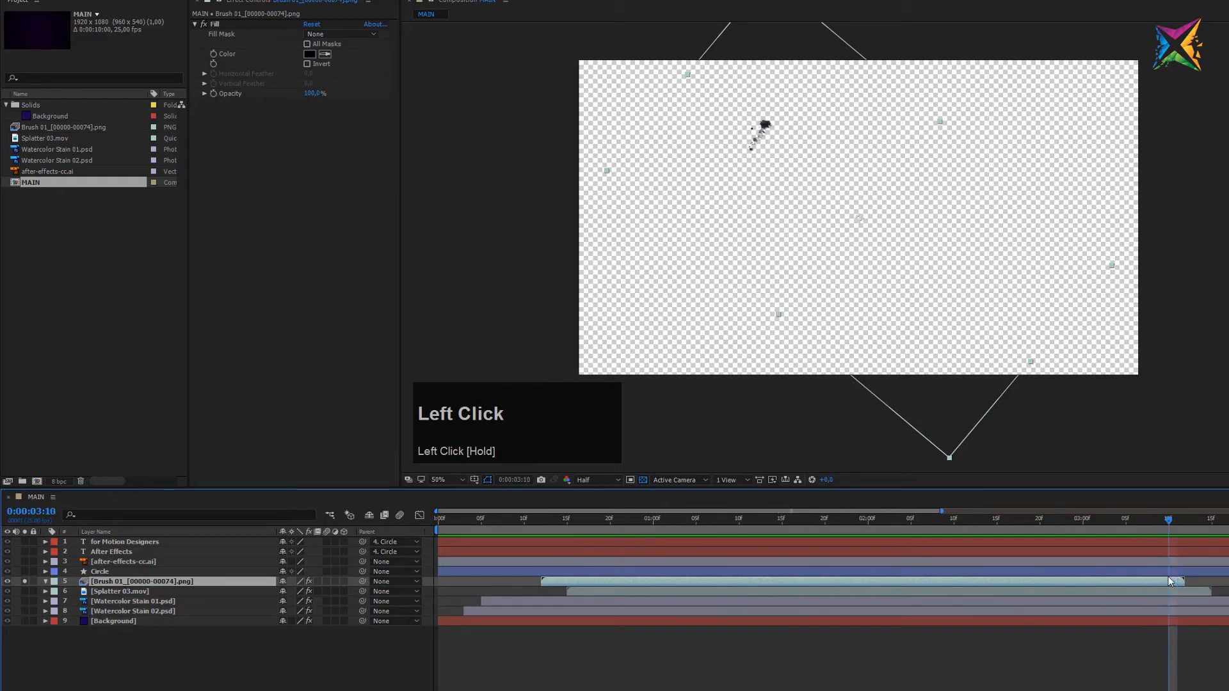
{"action": "key", "text": "ctrl"}
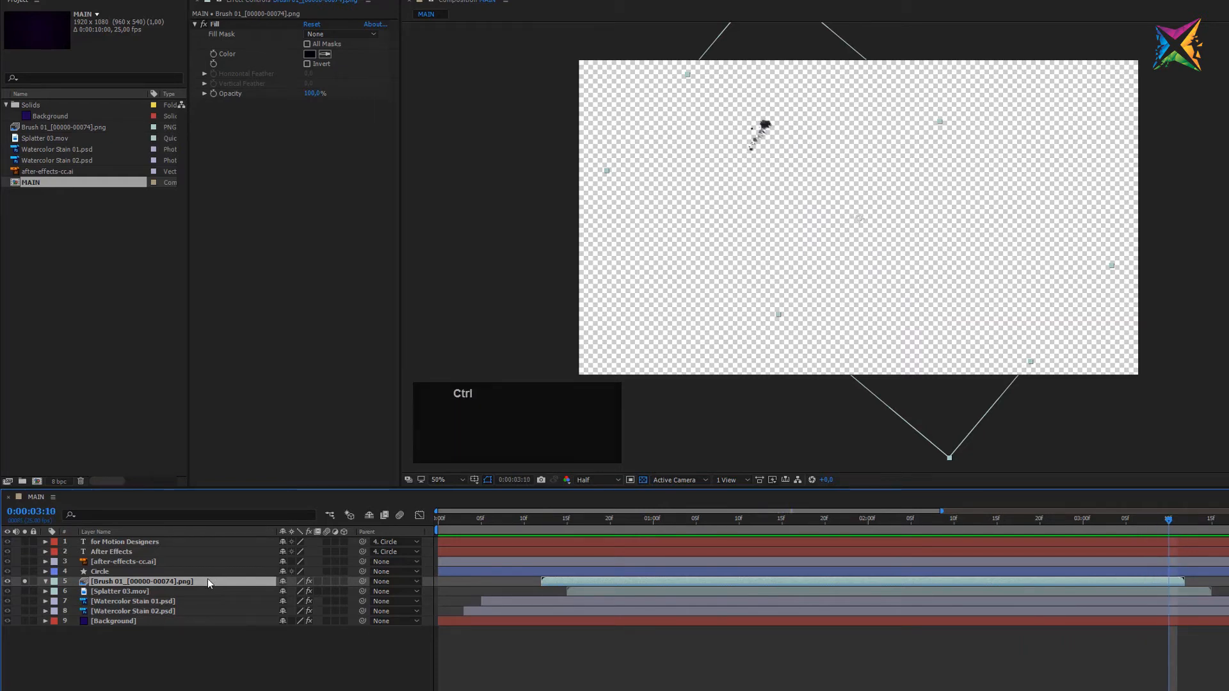
{"action": "key", "text": "ctrl+z"}
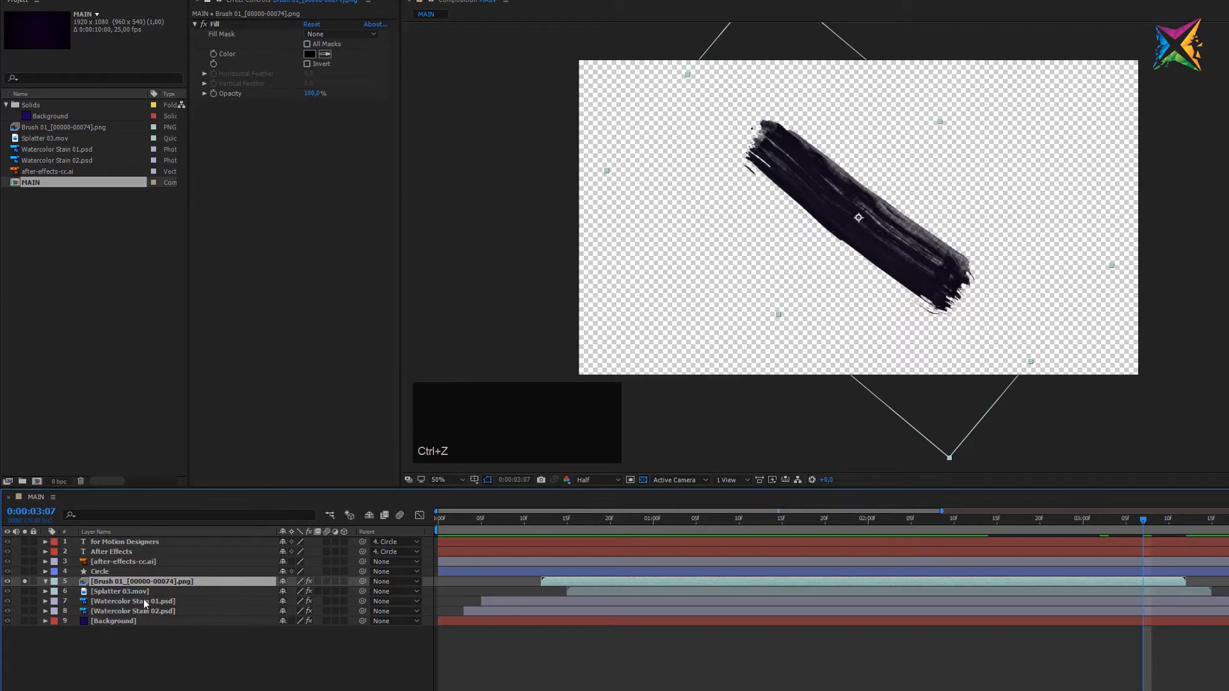
Time-stretch Brush 01 with a 50% stretch factor, shortening it to 0:00:01:13.
{"action": "right_click", "coordinate": [142, 580]}
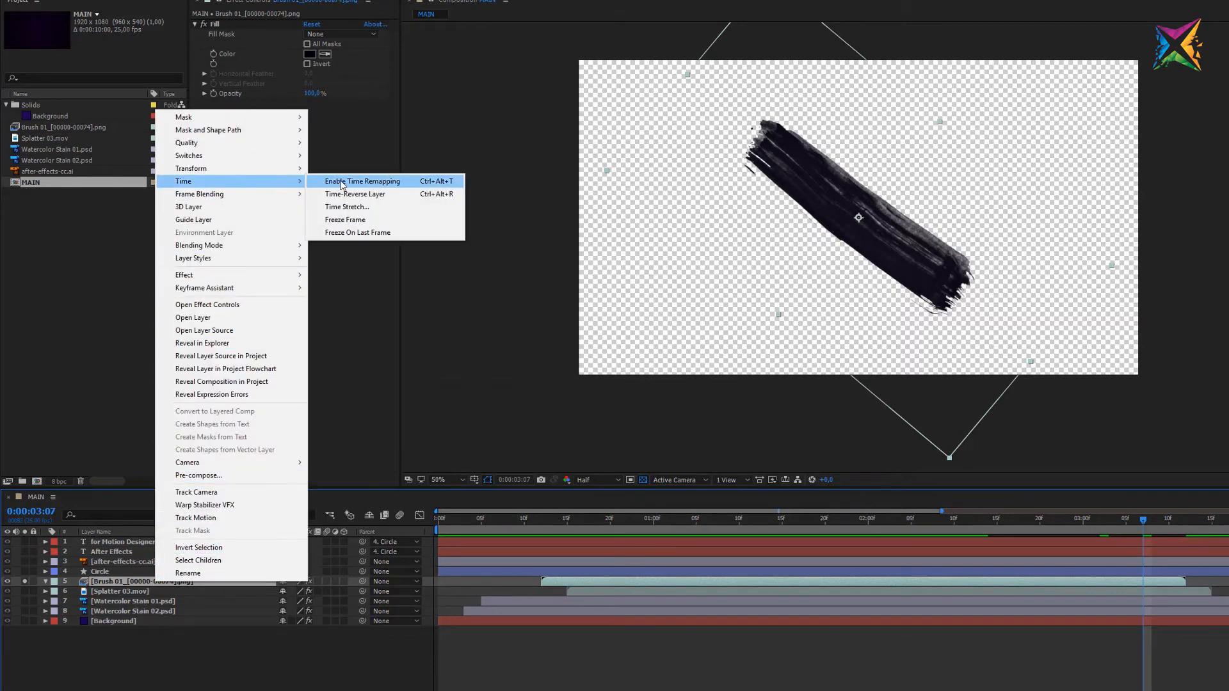
{"action": "mouse_move", "coordinate": [352, 209]}
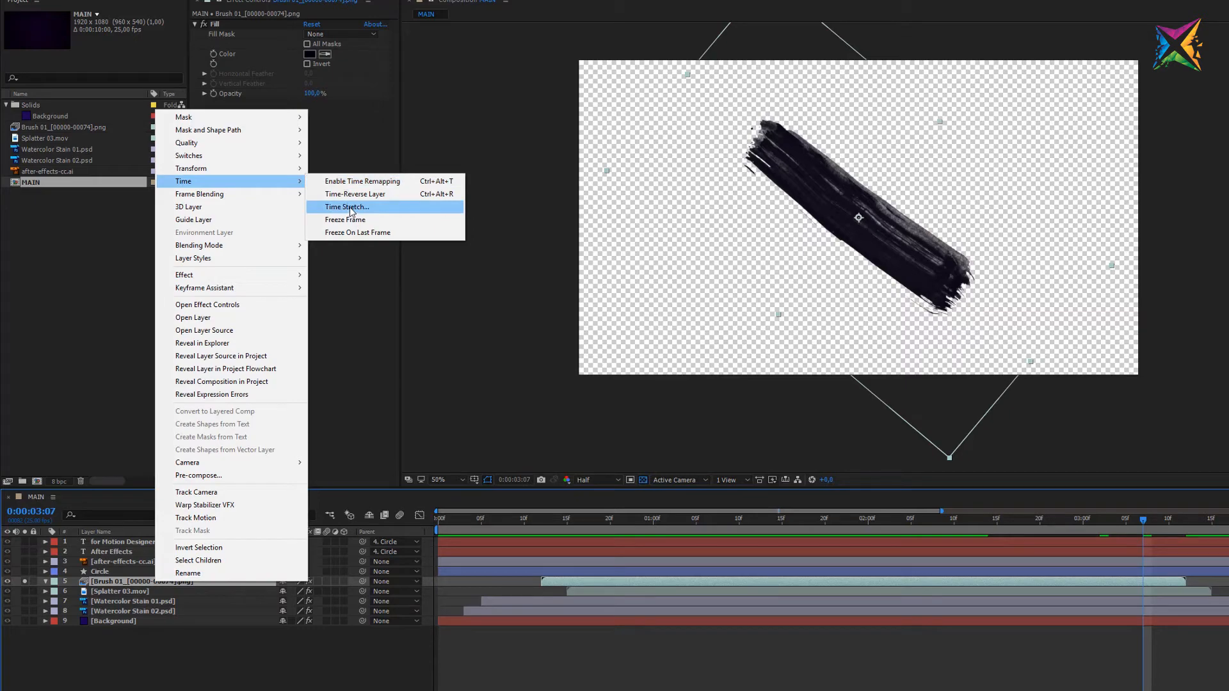
{"action": "left_click", "coordinate": [345, 207]}
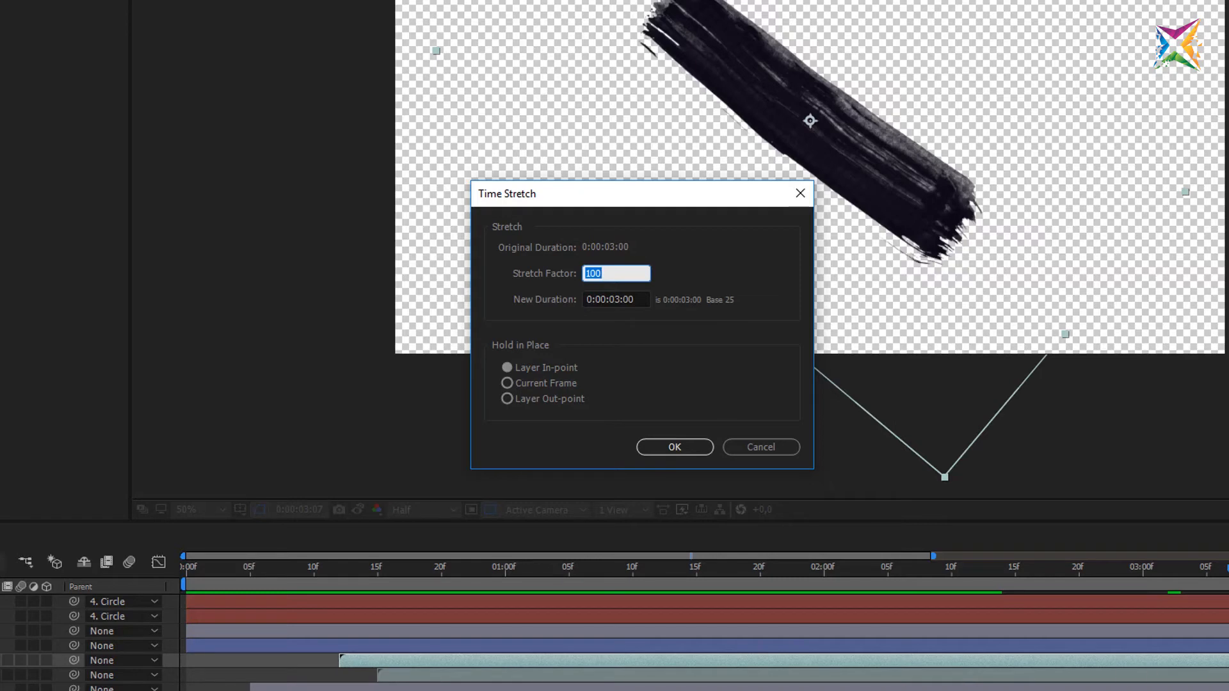
{"action": "mouse_move", "coordinate": [807, 635]}
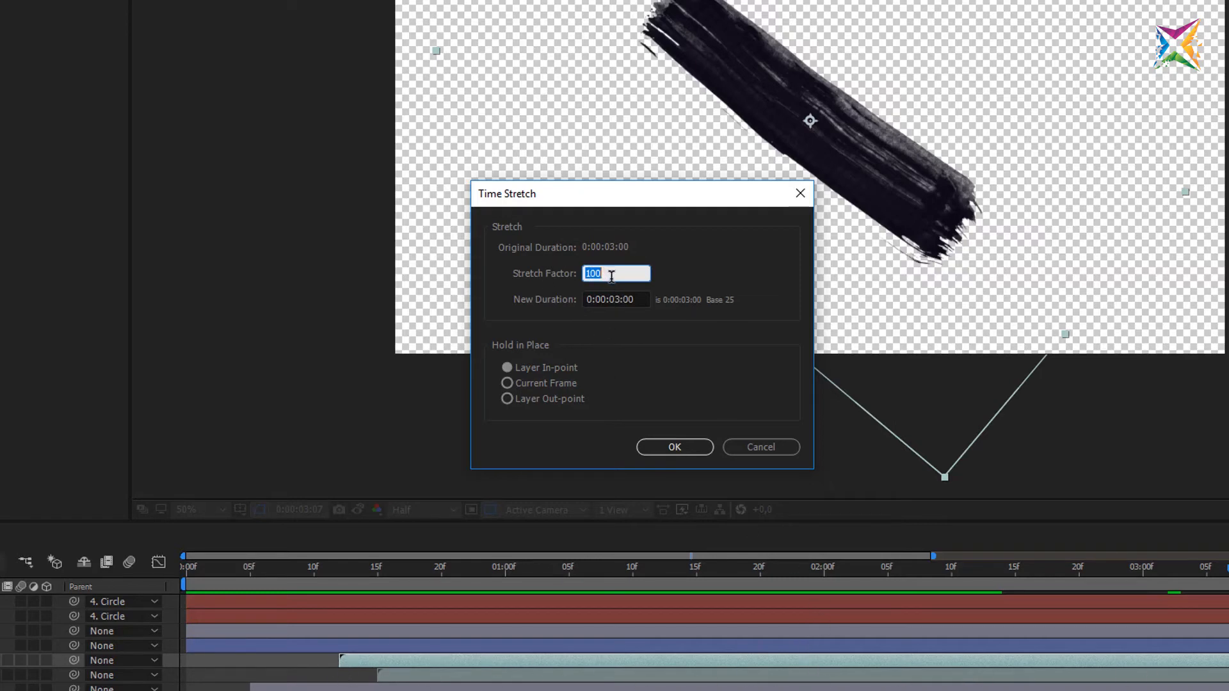
{"action": "mouse_move", "coordinate": [600, 287]}
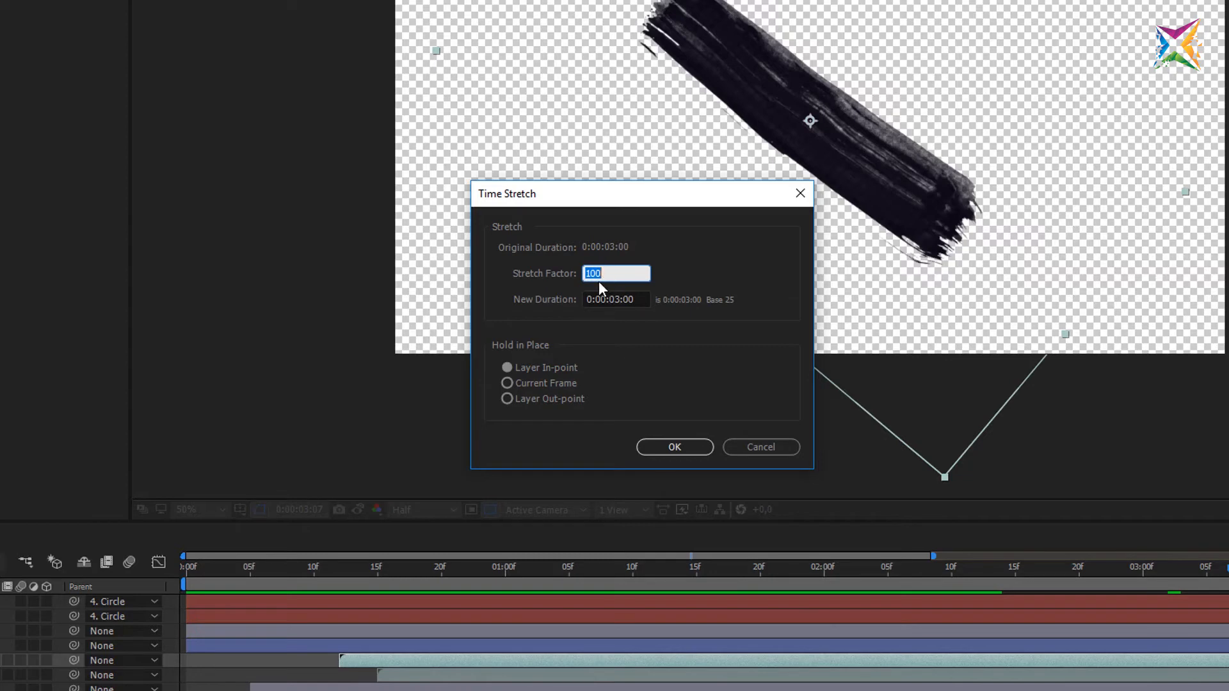
{"action": "type", "text": "50"}
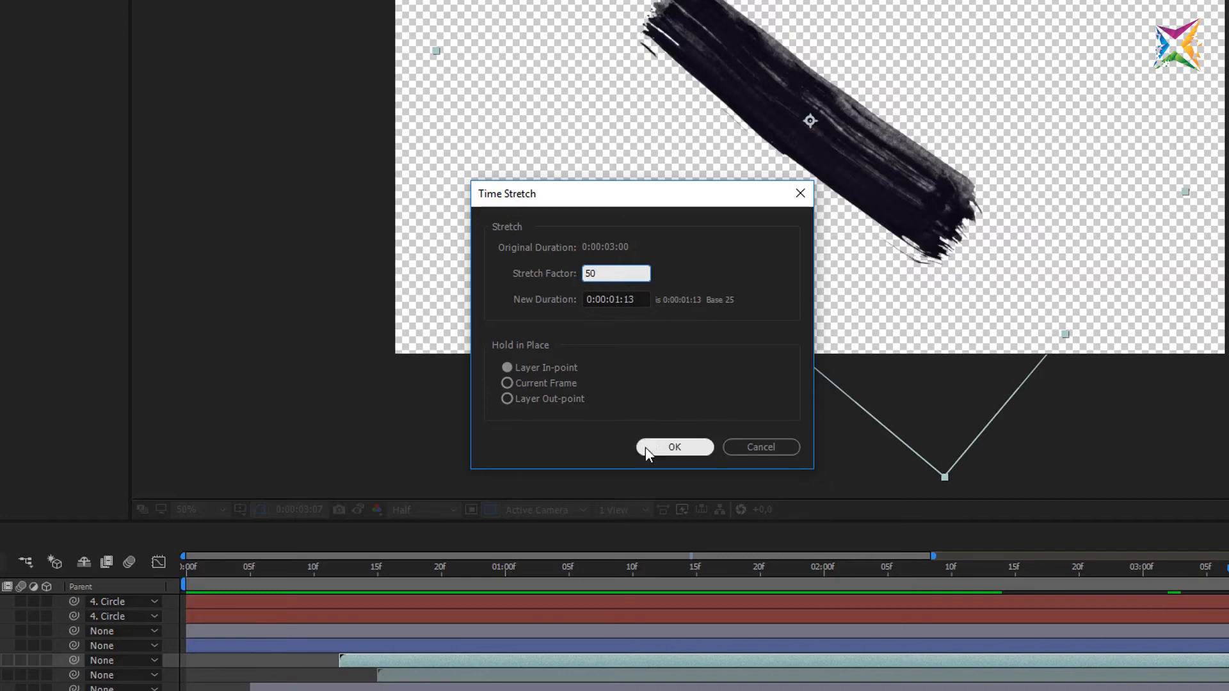
{"action": "left_click", "coordinate": [673, 447]}
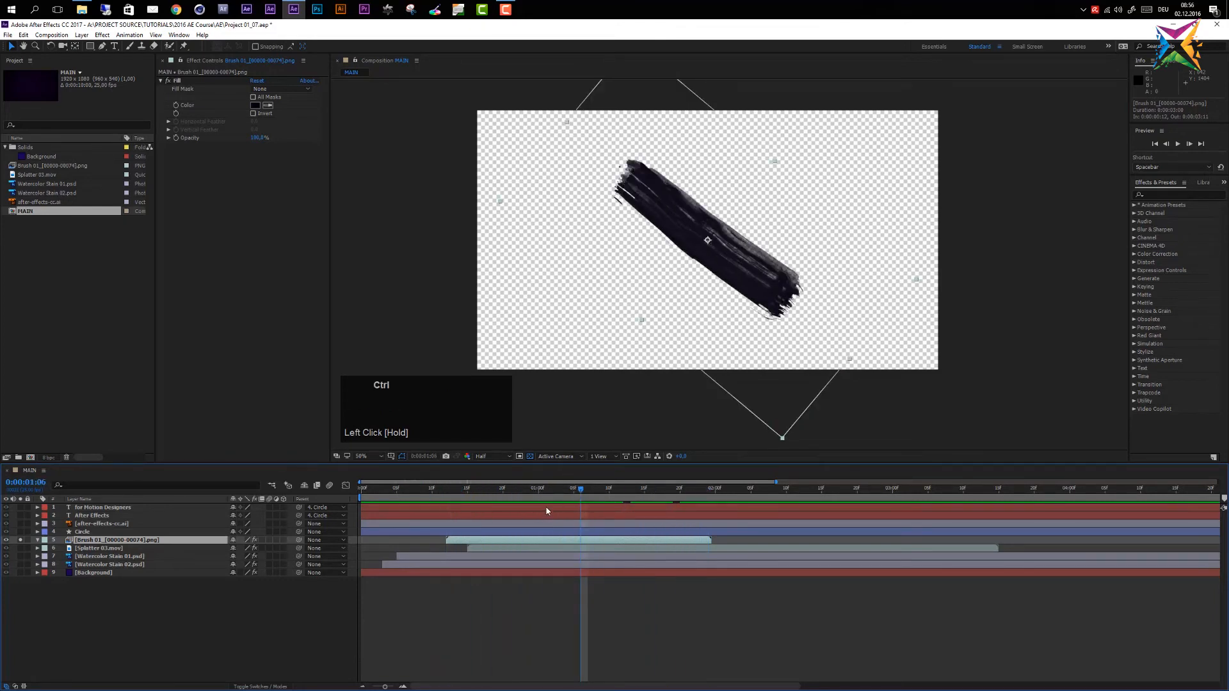
Undo Brush 01's time stretch, freeze it on the current frame, and move to 0:00:03:00.
{"action": "key", "text": "ctrl+z"}
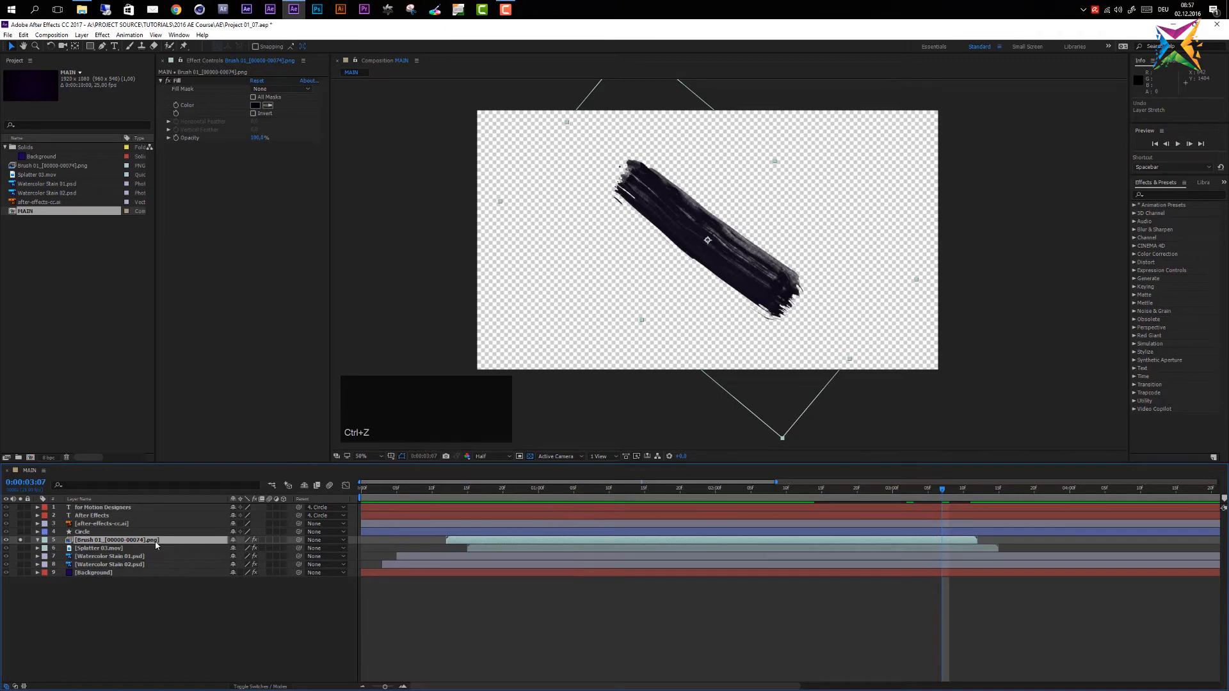
{"action": "right_click", "coordinate": [115, 539]}
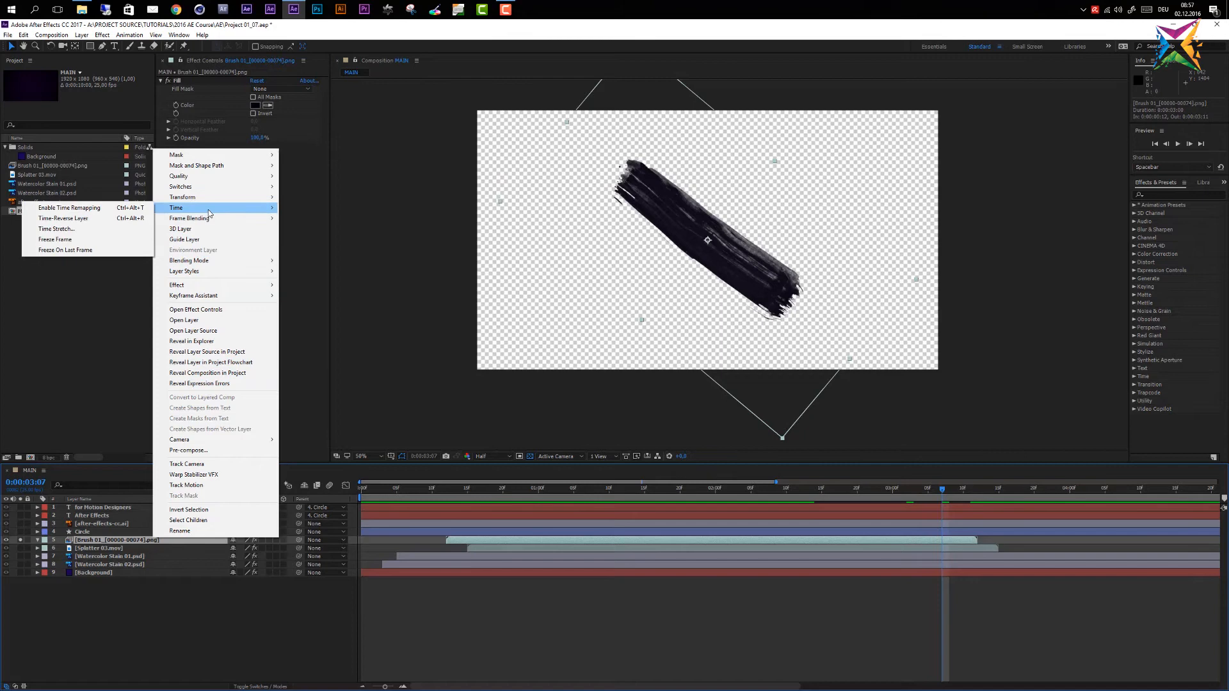
{"action": "mouse_move", "coordinate": [55, 238]}
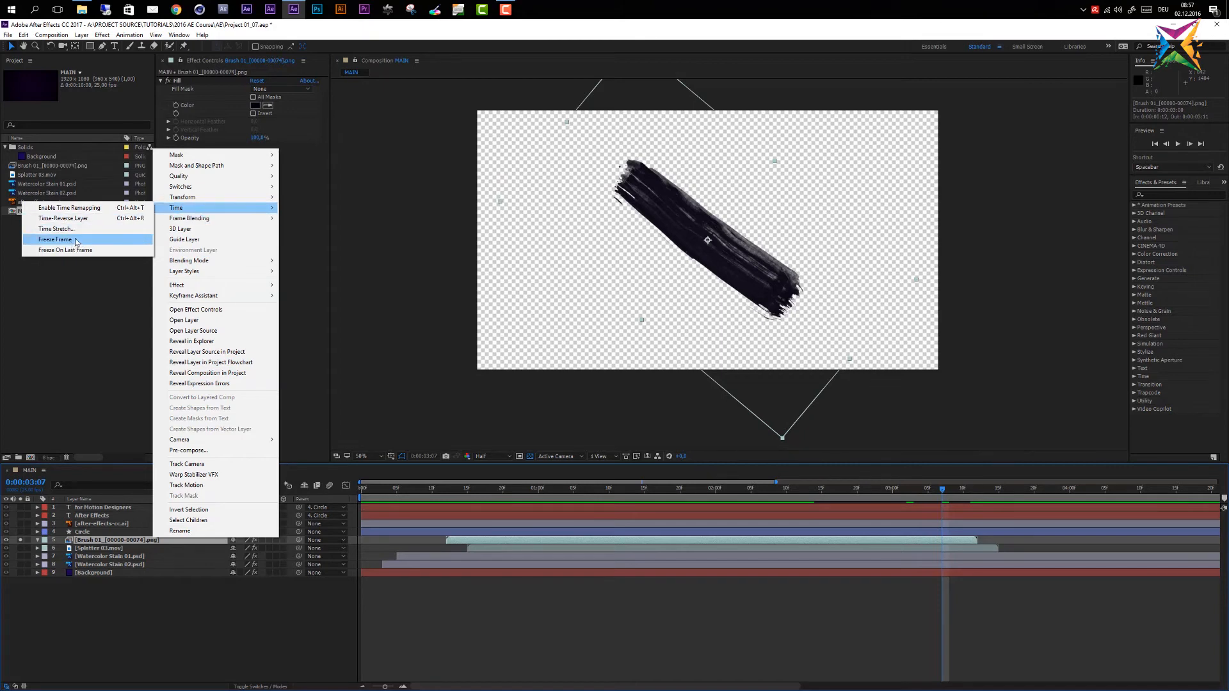
{"action": "left_click", "coordinate": [55, 239]}
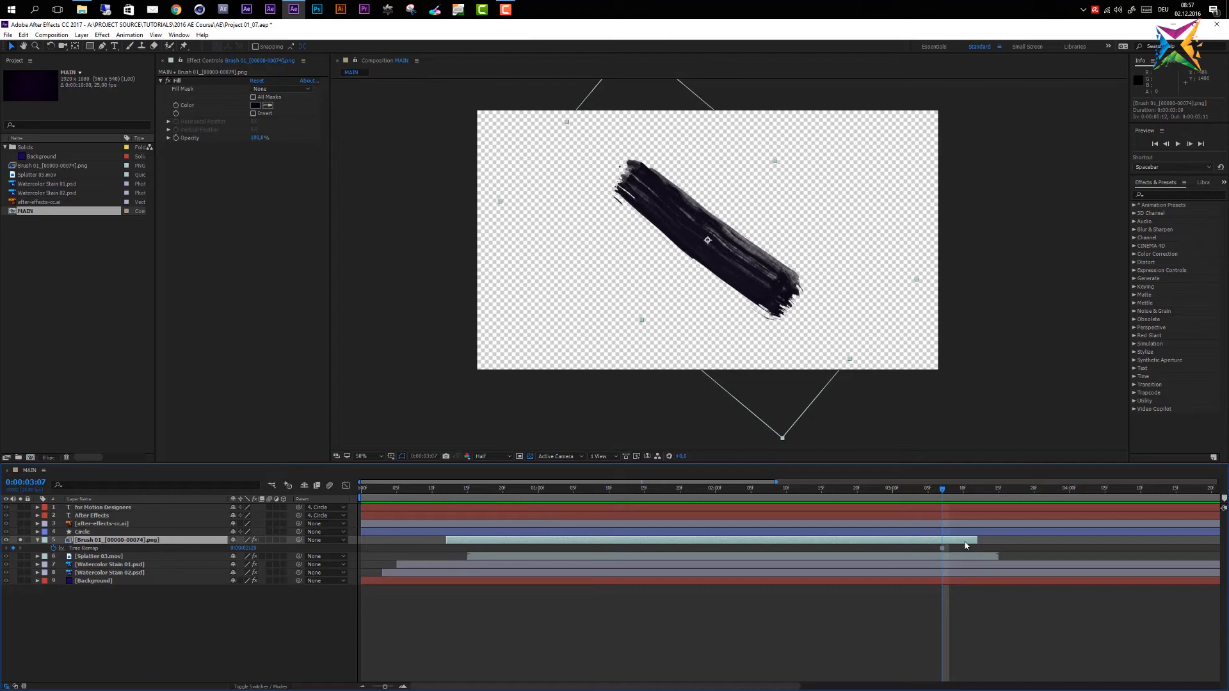
{"action": "mouse_move", "coordinate": [951, 551]}
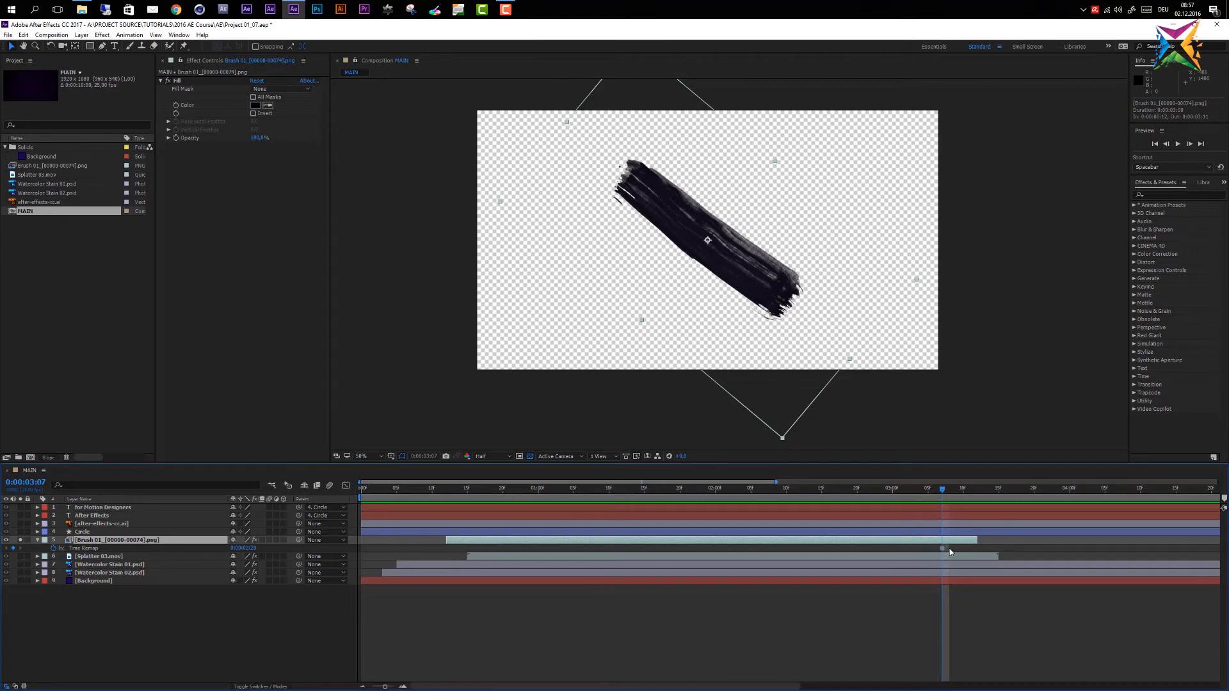
{"action": "mouse_move", "coordinate": [946, 559]}
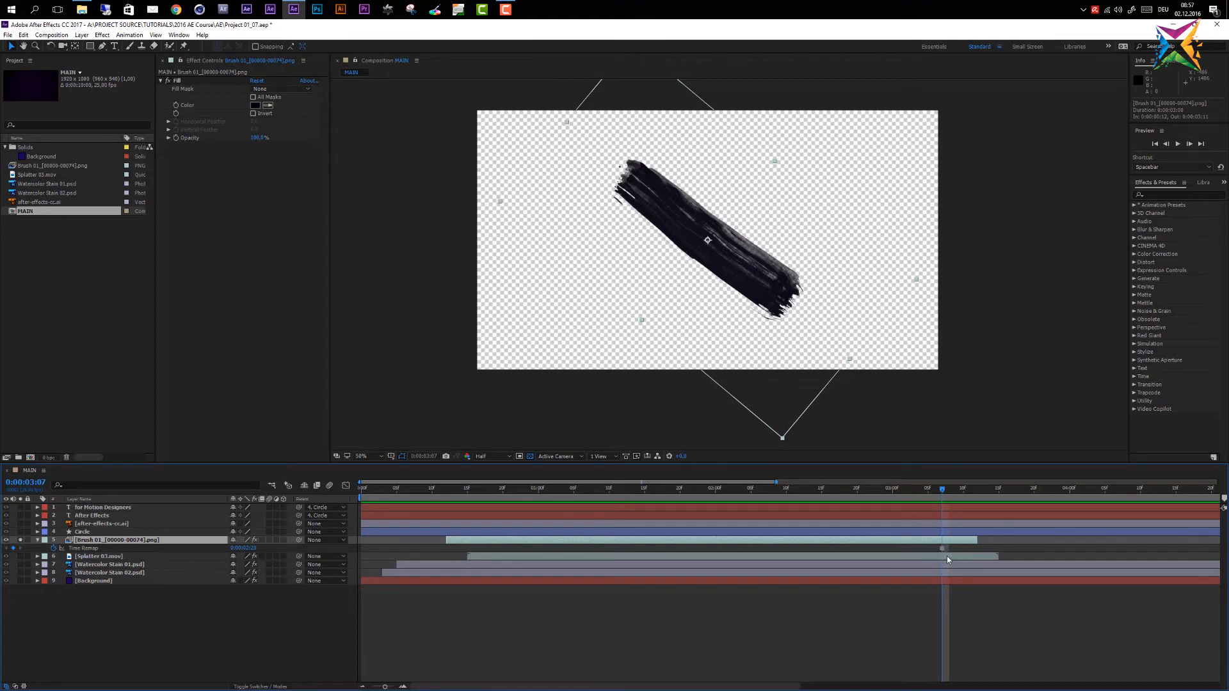
{"action": "left_click", "coordinate": [927, 488]}
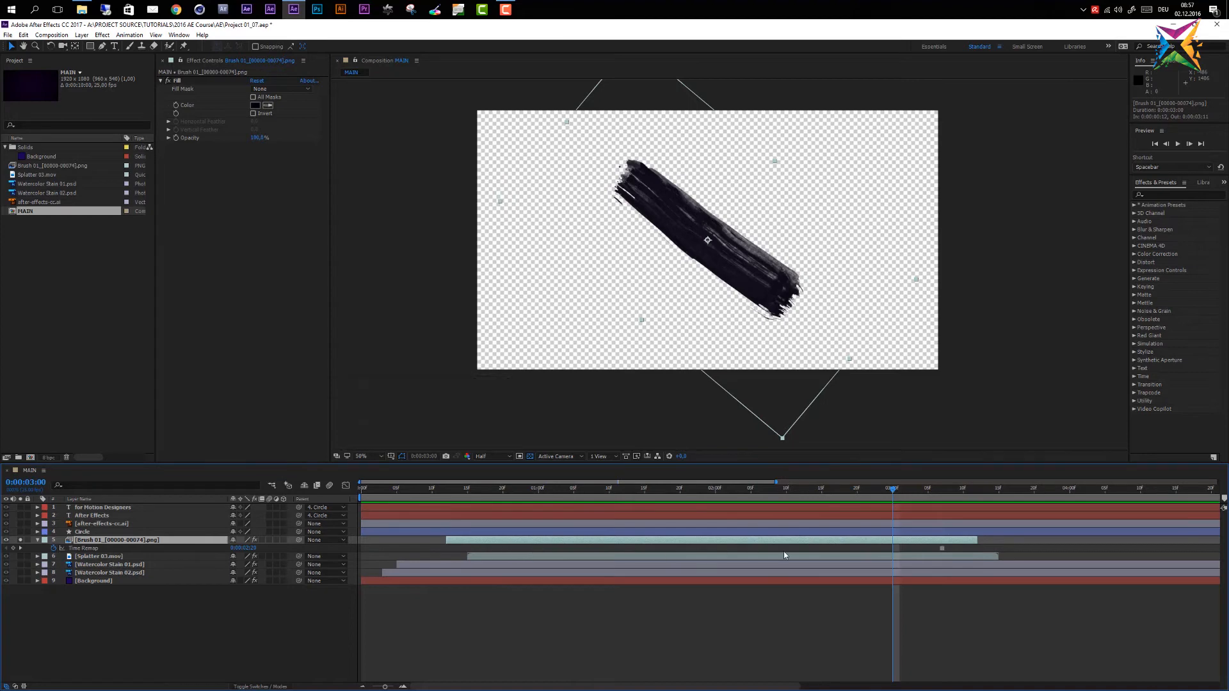
{"action": "mouse_move", "coordinate": [402, 556]}
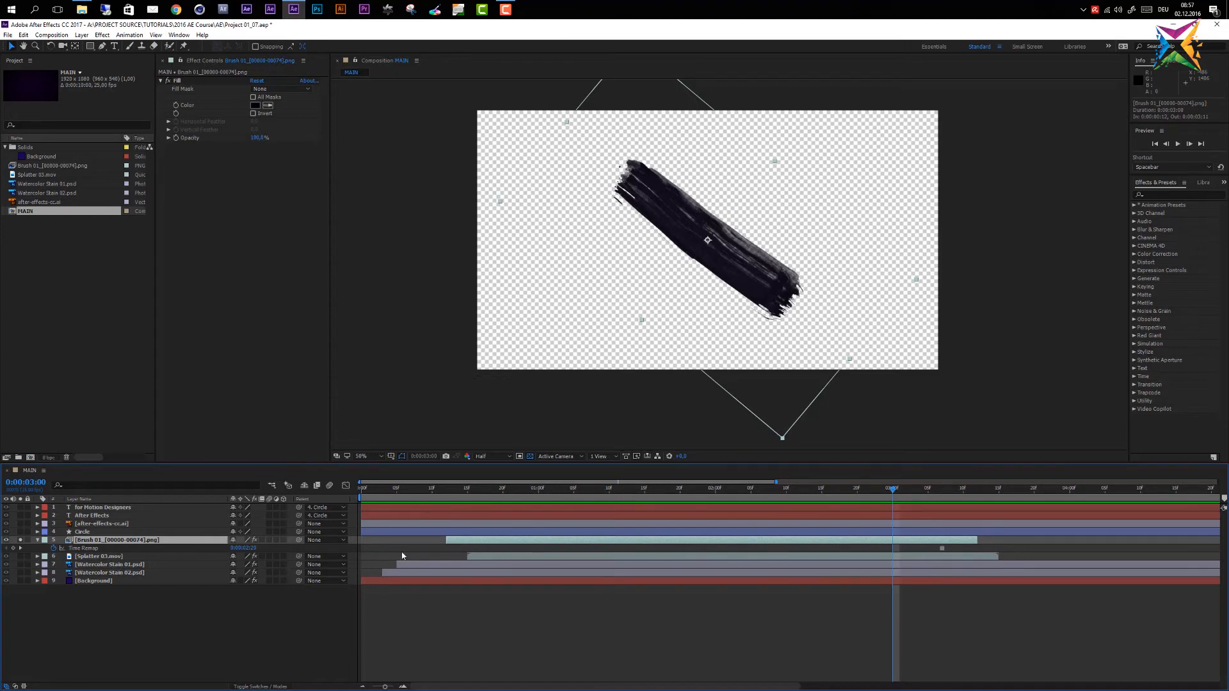
Undo the current-frame freeze and apply Freeze On Last Frame to Brush 01.
{"action": "key", "text": "ctrl+z"}
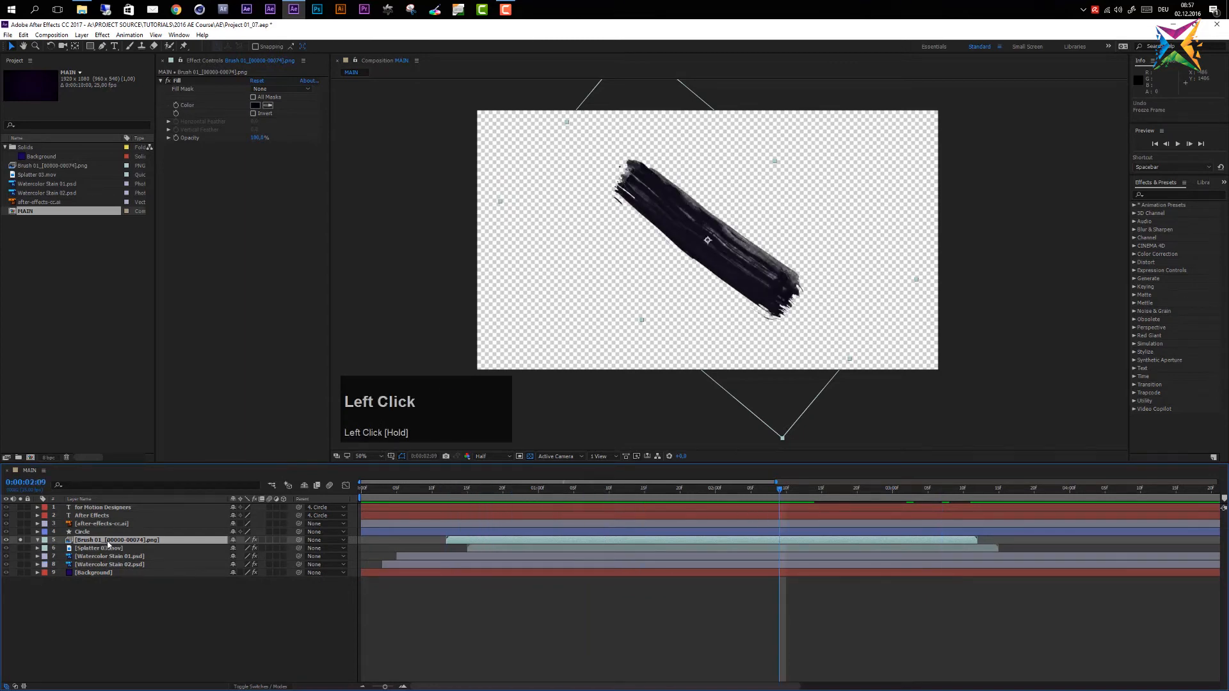
{"action": "right_click", "coordinate": [116, 539]}
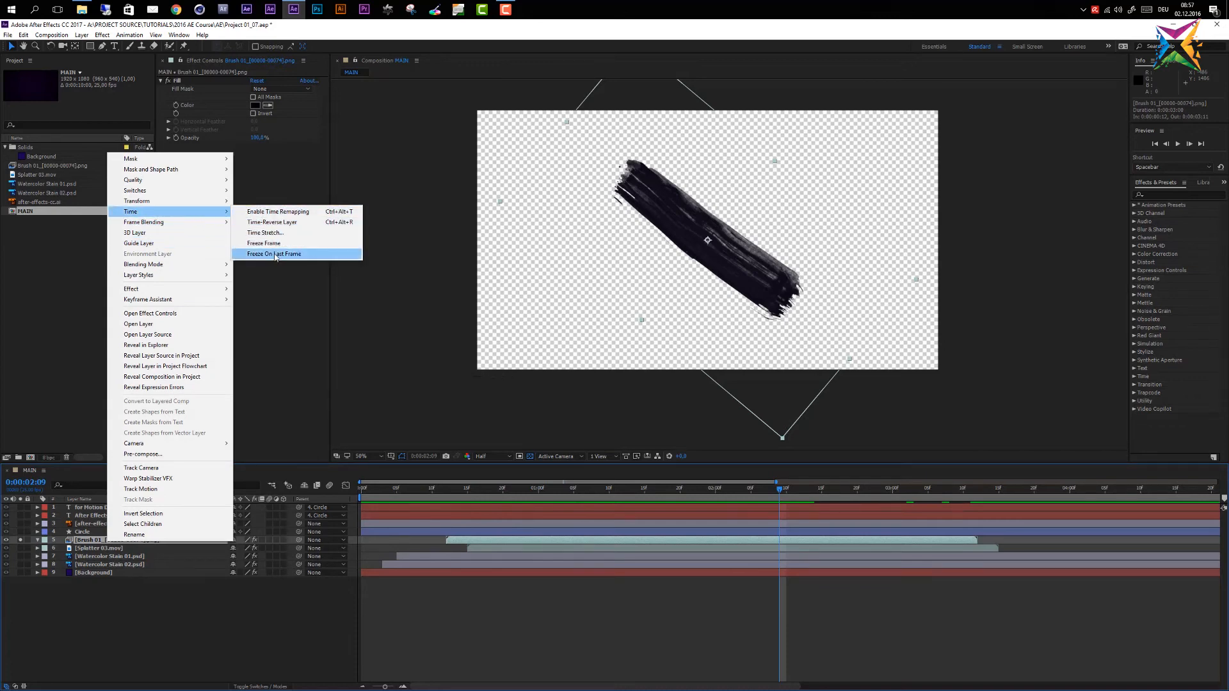
{"action": "left_click", "coordinate": [275, 253]}
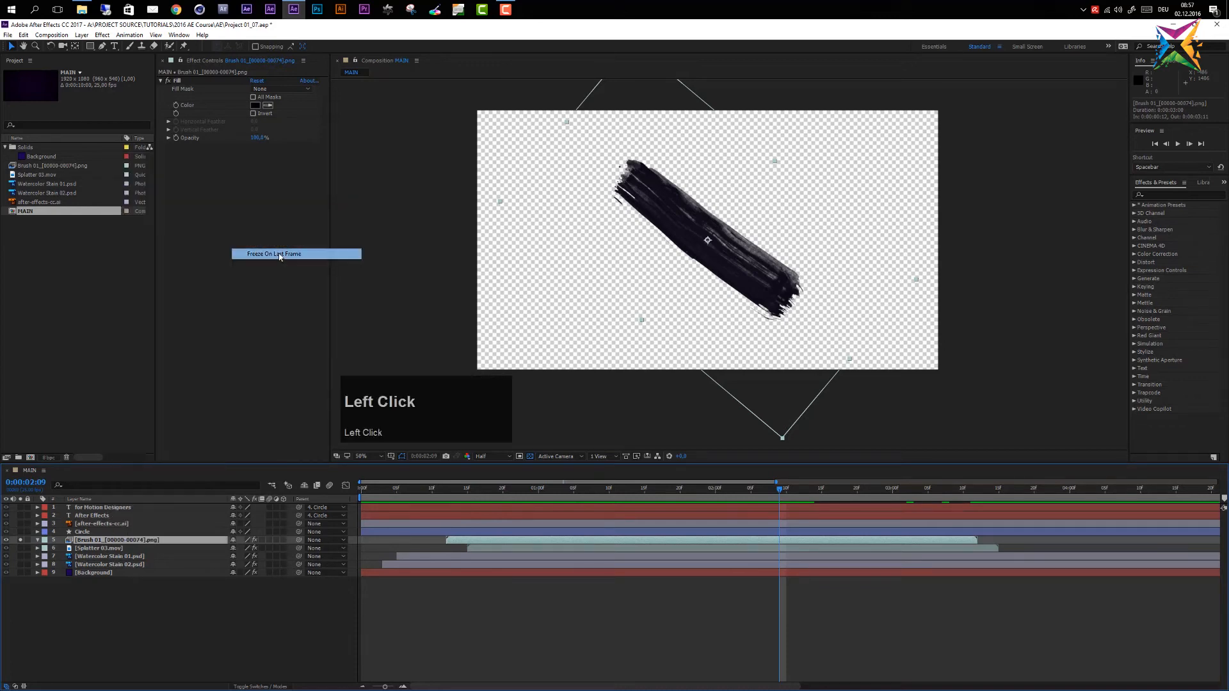
{"action": "left_click", "coordinate": [274, 253]}
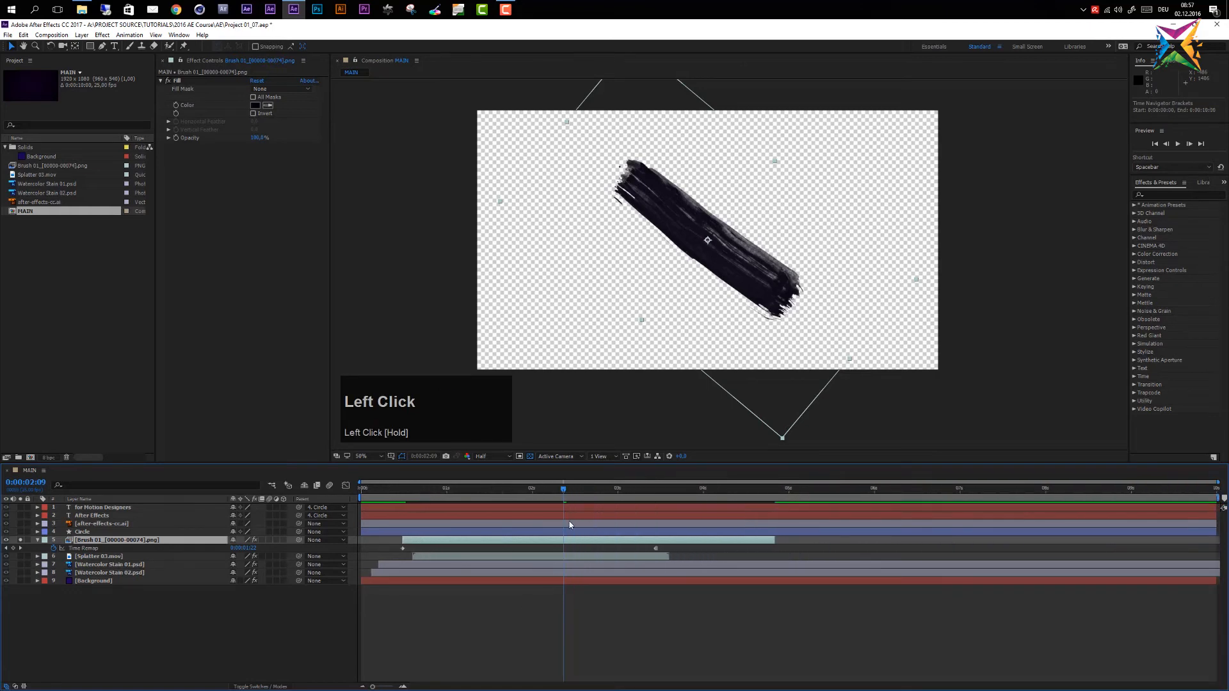
Check from near the start to the end that the stroke holds, then return to 3 seconds.
{"action": "left_click", "coordinate": [384, 487]}
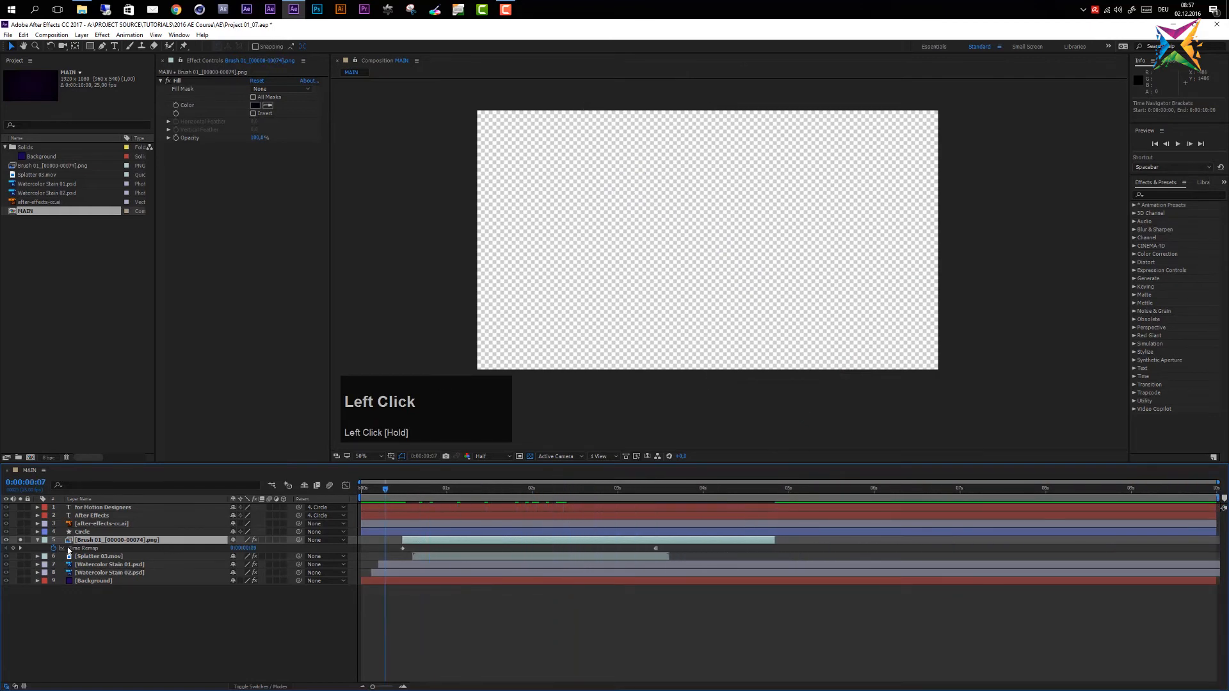
{"action": "left_click", "coordinate": [402, 488]}
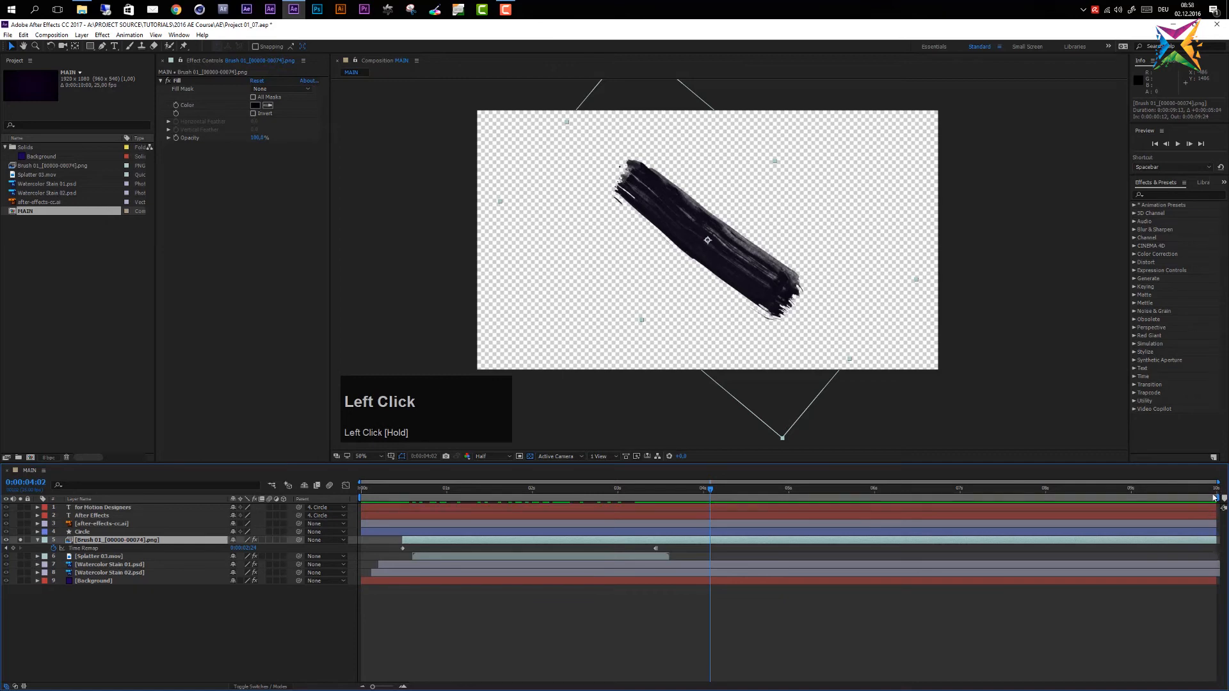
{"action": "left_click", "coordinate": [711, 488]}
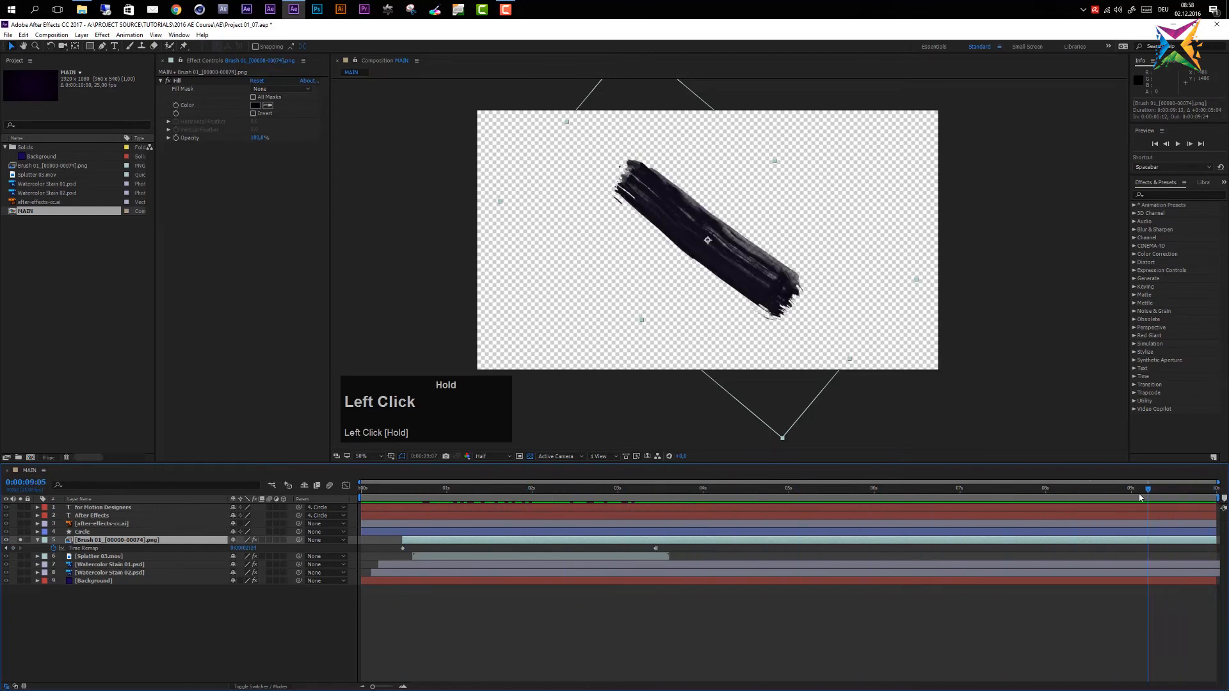
{"action": "left_click", "coordinate": [618, 488]}
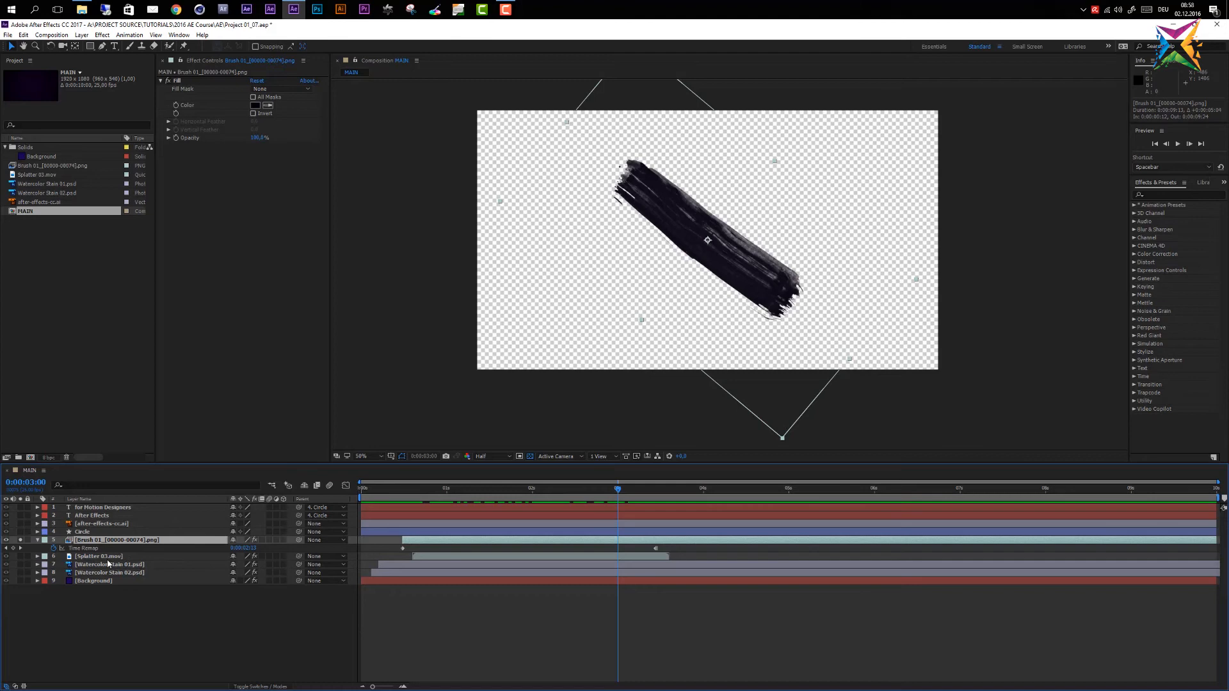
{"action": "mouse_move", "coordinate": [22, 559]}
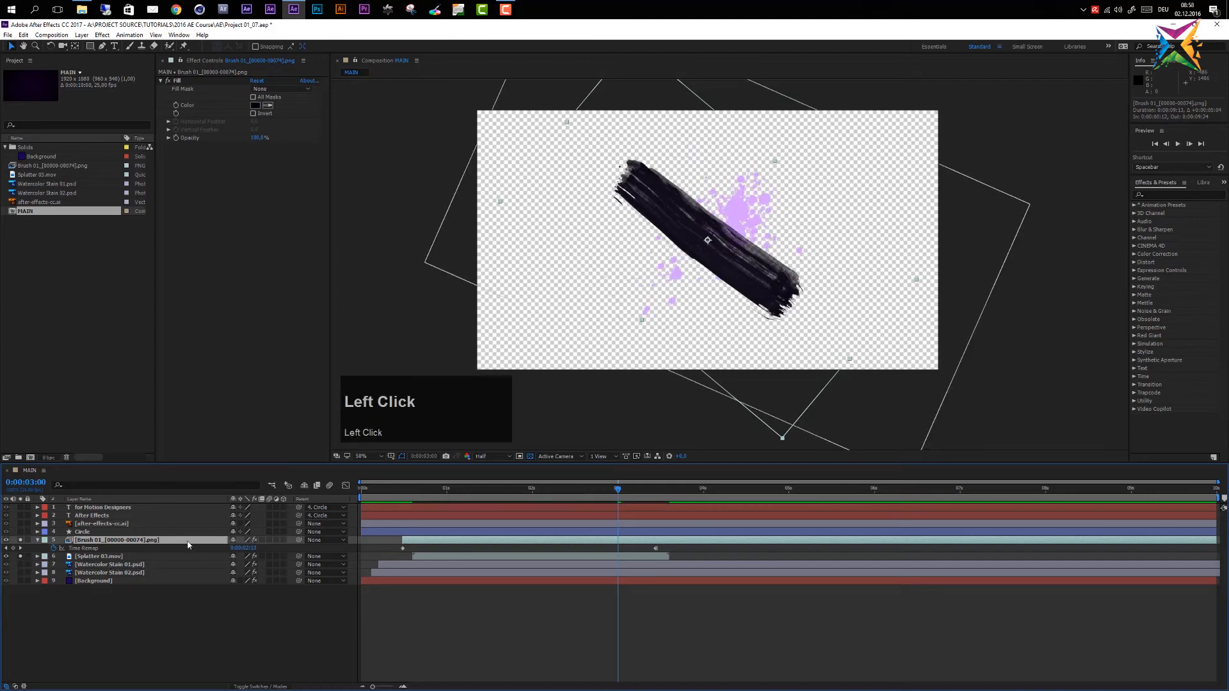
Apply Time > Freeze On Last Frame to the Splatter 03.mov layer.
{"action": "right_click", "coordinate": [98, 556]}
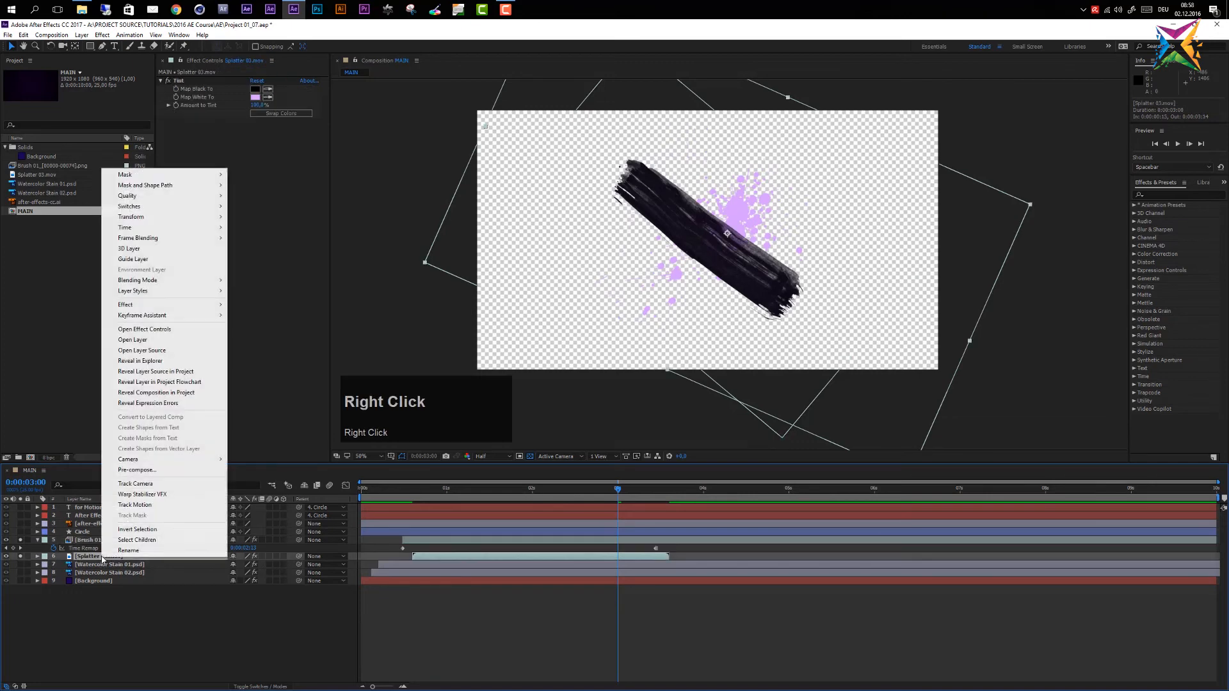
{"action": "mouse_move", "coordinate": [149, 227]}
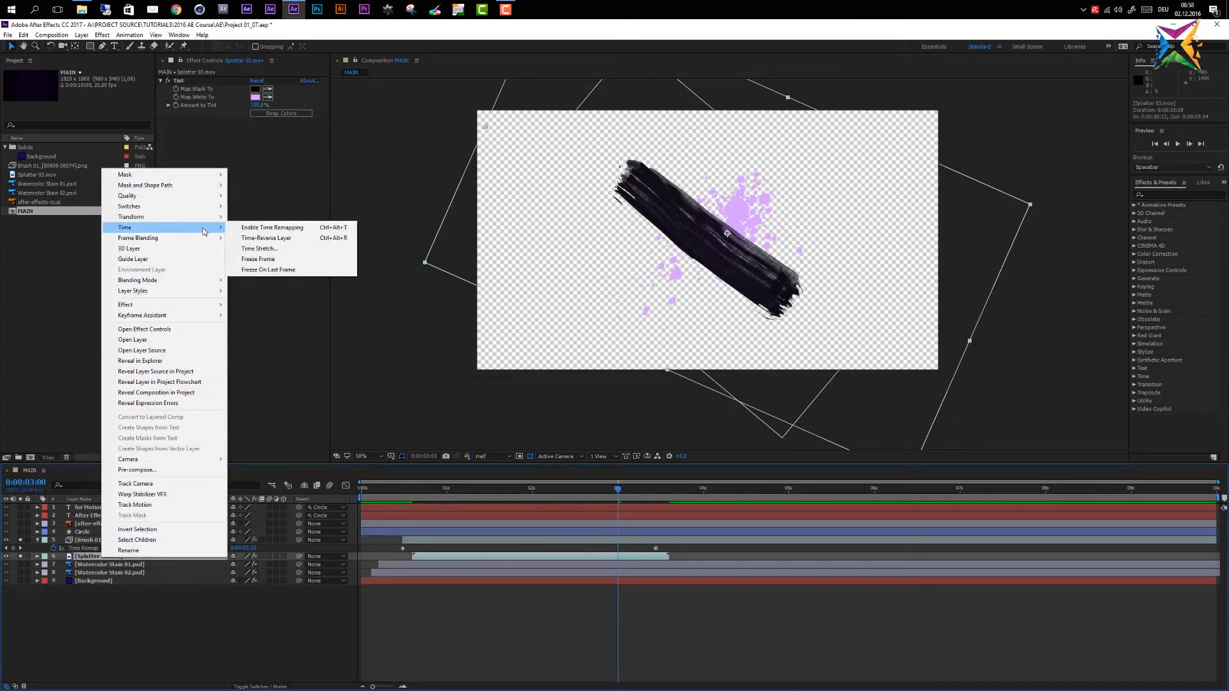
{"action": "mouse_move", "coordinate": [268, 270]}
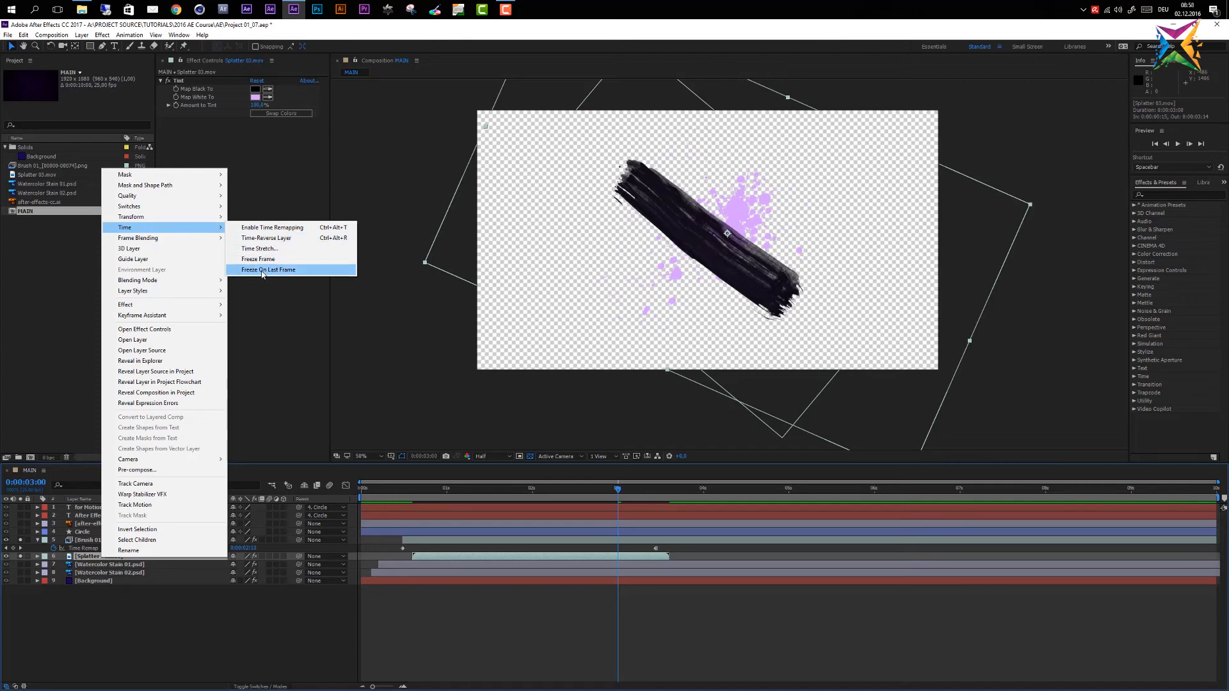
{"action": "left_click", "coordinate": [267, 269]}
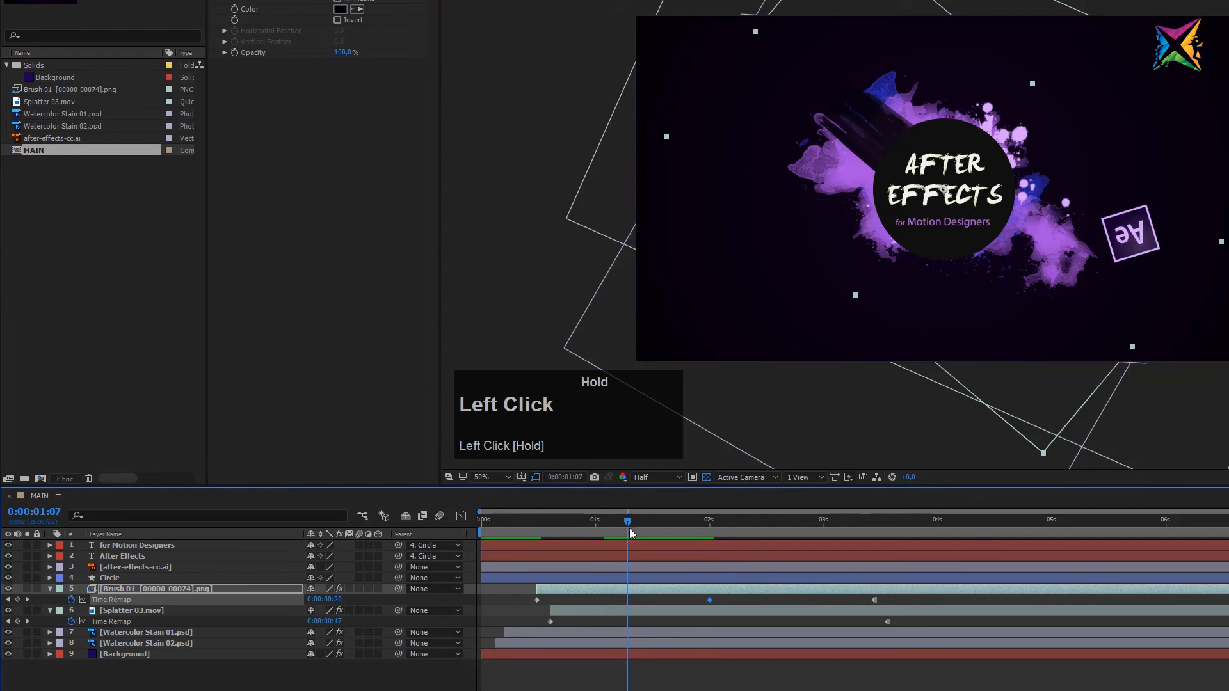
{"action": "mouse_move", "coordinate": [1006, 307]}
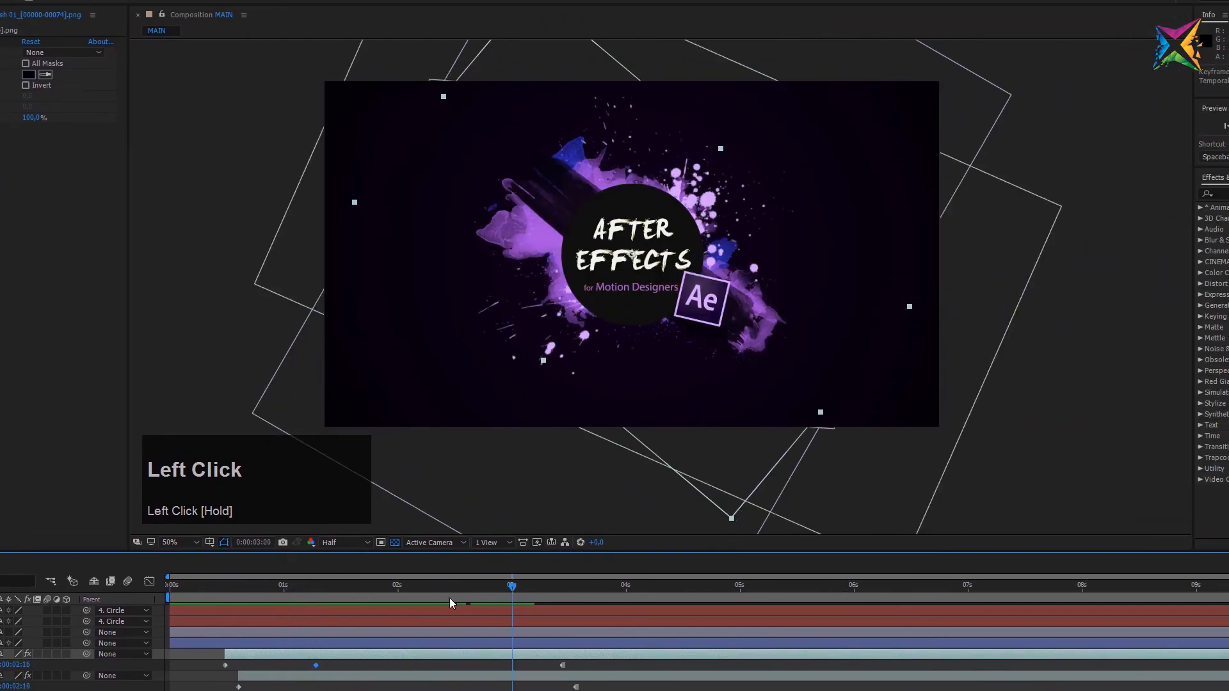
End the work area at about 3 seconds and preview the logo animation within it.
{"action": "key", "text": "n"}
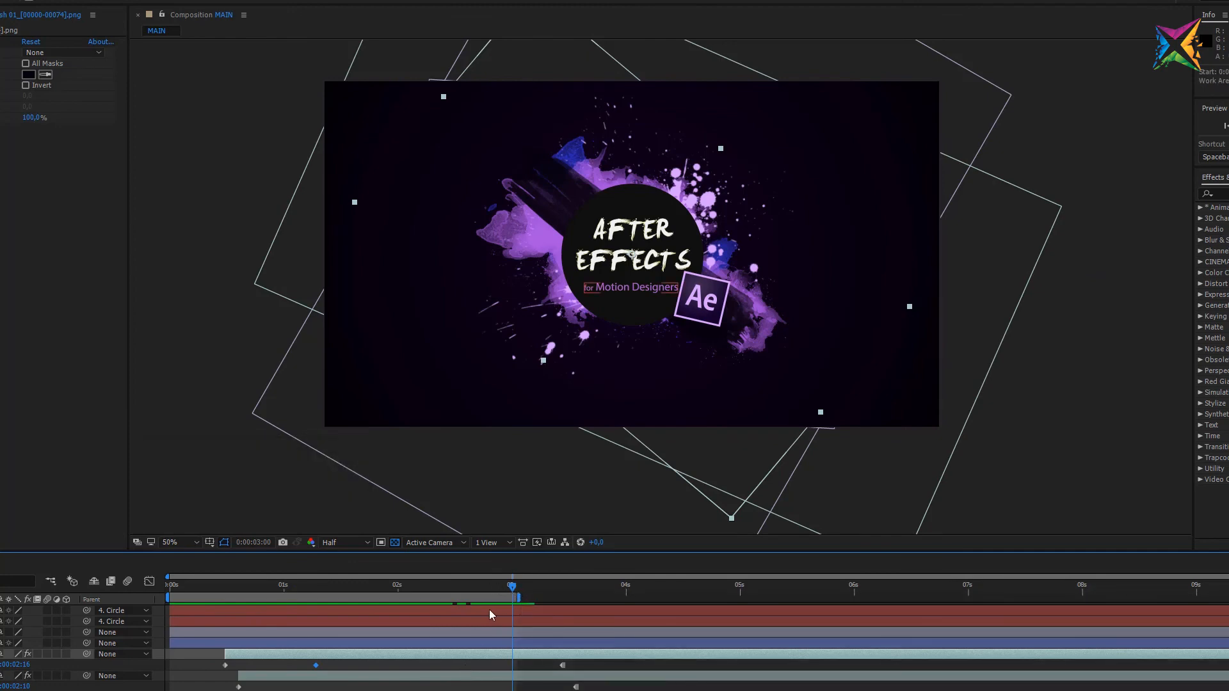
{"action": "key", "text": "space"}
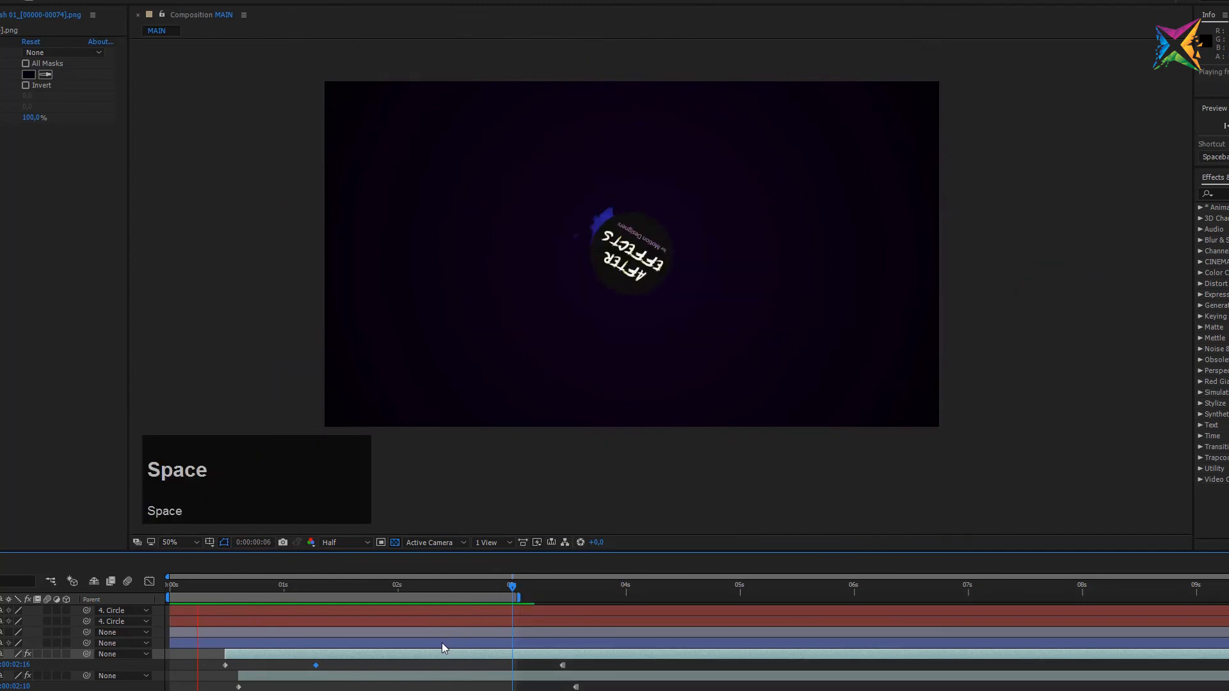
{"action": "key", "text": "space"}
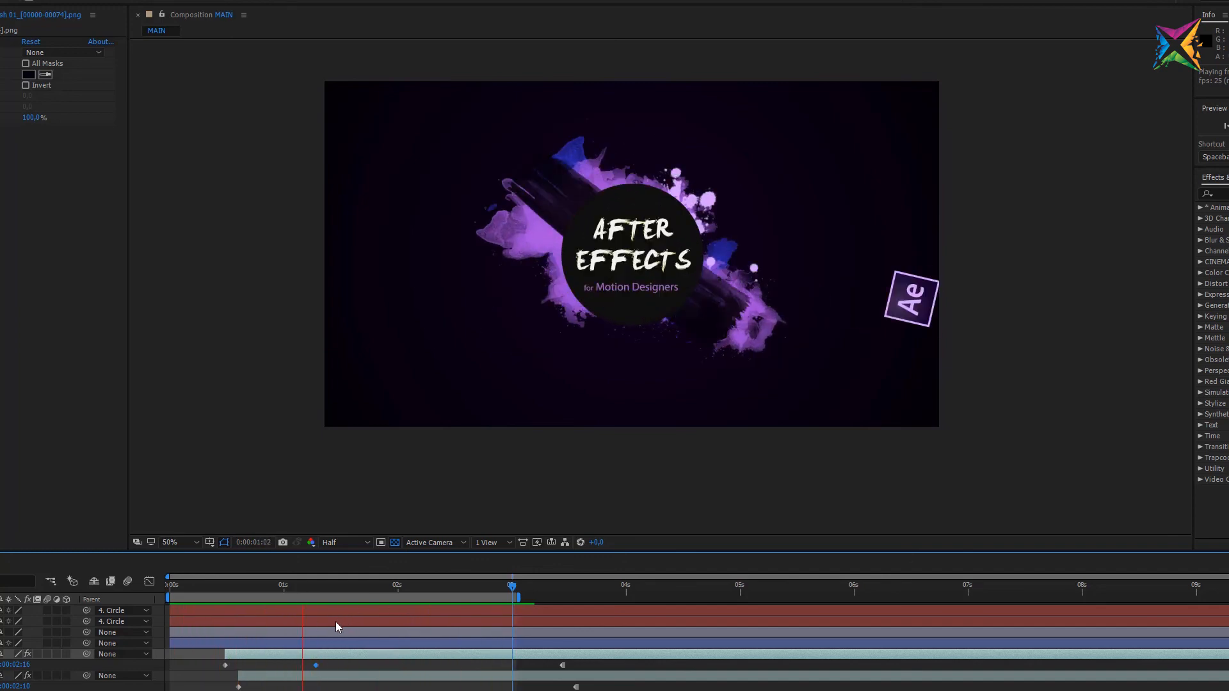
{"action": "left_click", "coordinate": [168, 597]}
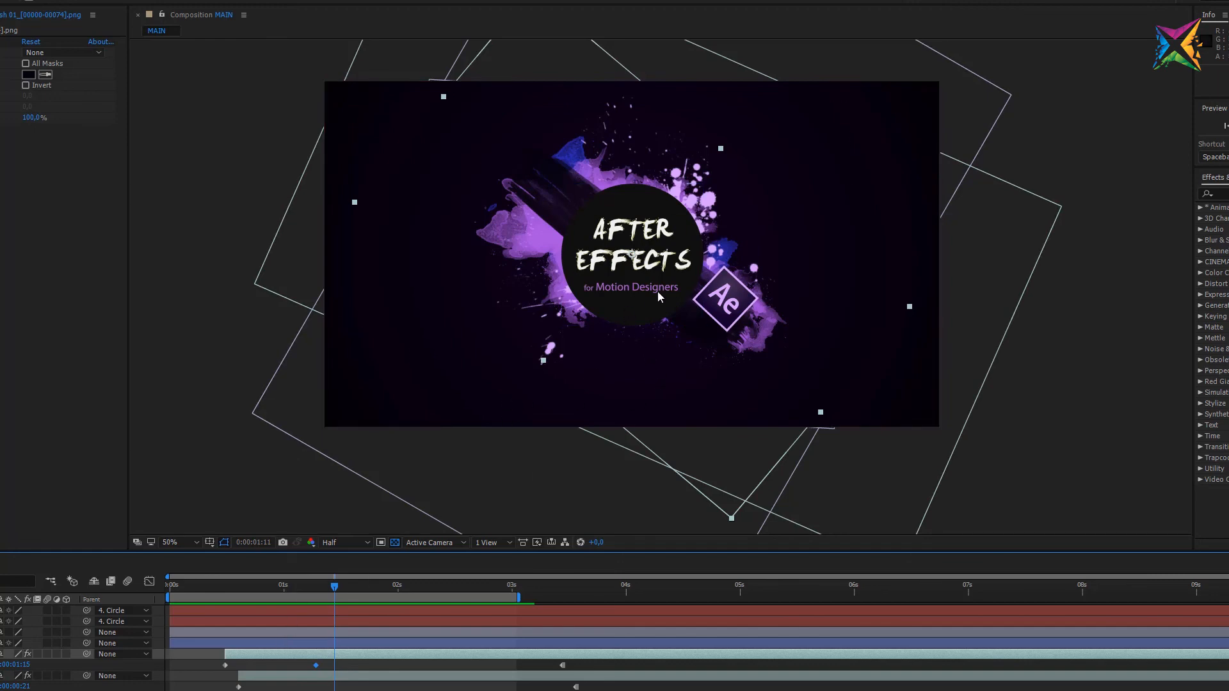
{"action": "mouse_move", "coordinate": [537, 423]}
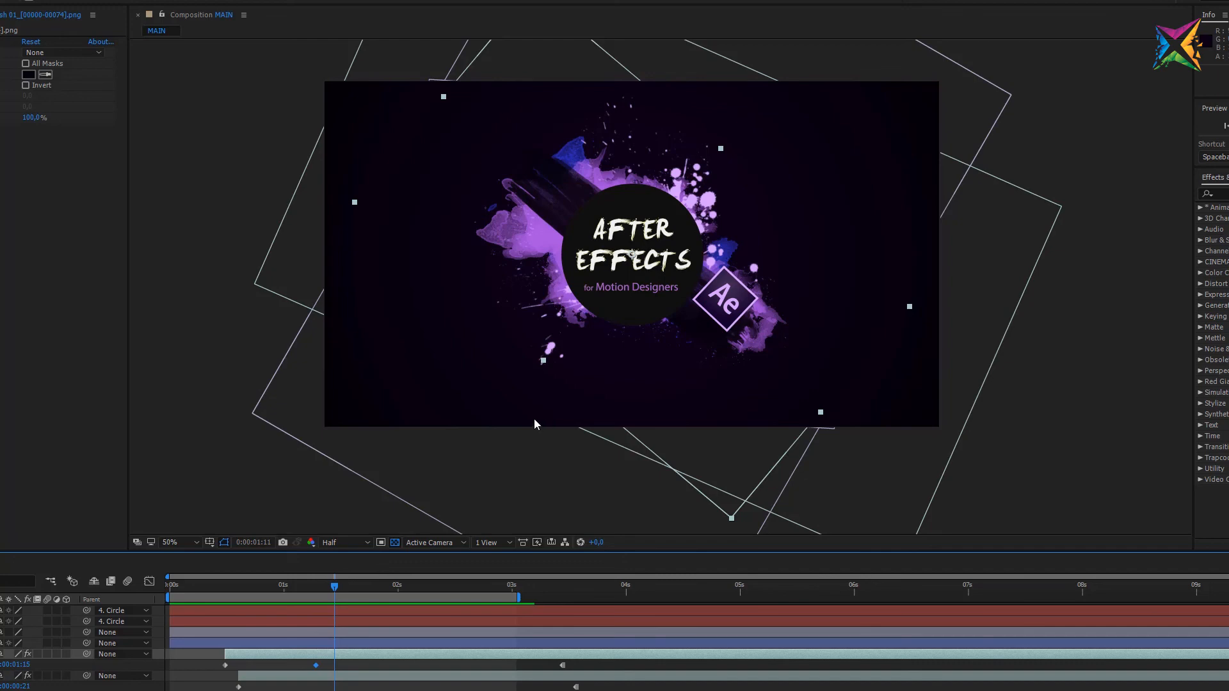